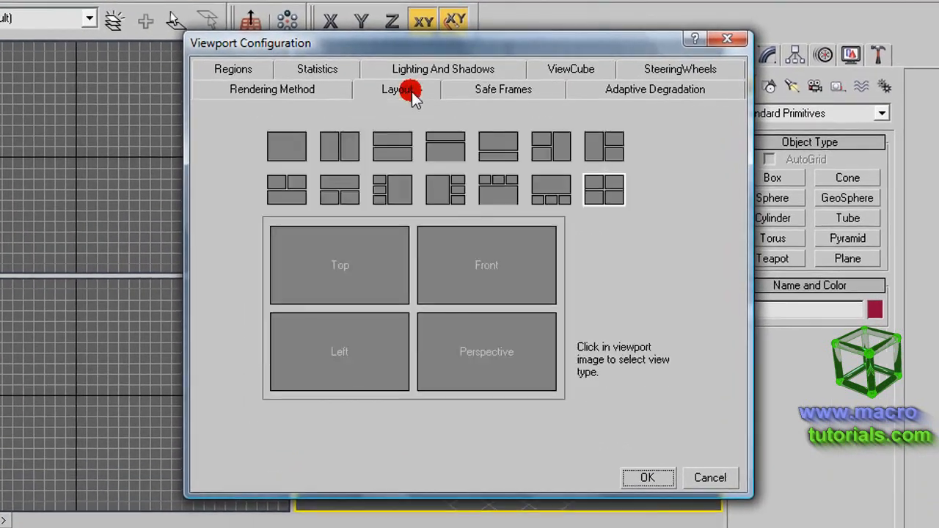
# Choose the two-small/one-large layout with Perspective in the large pane and apply it.
pyautogui.click(550, 147)
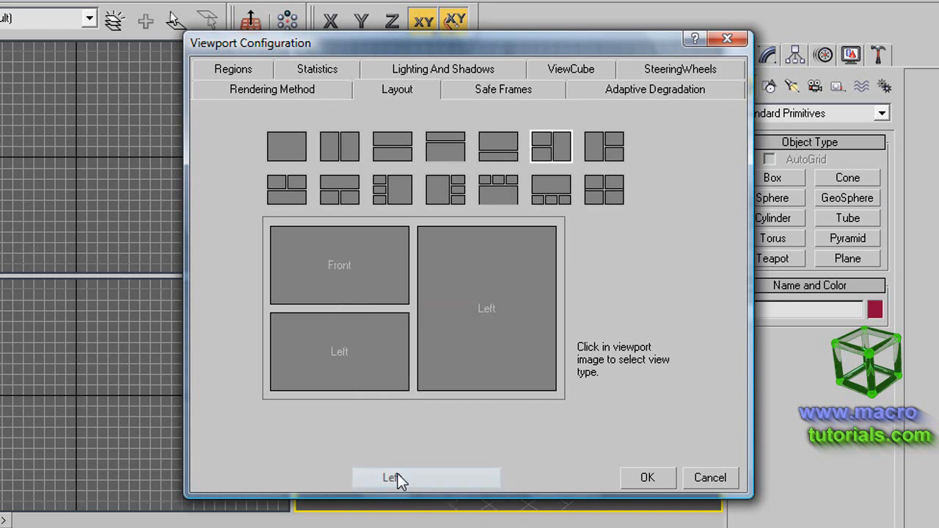
pyautogui.click(389, 479)
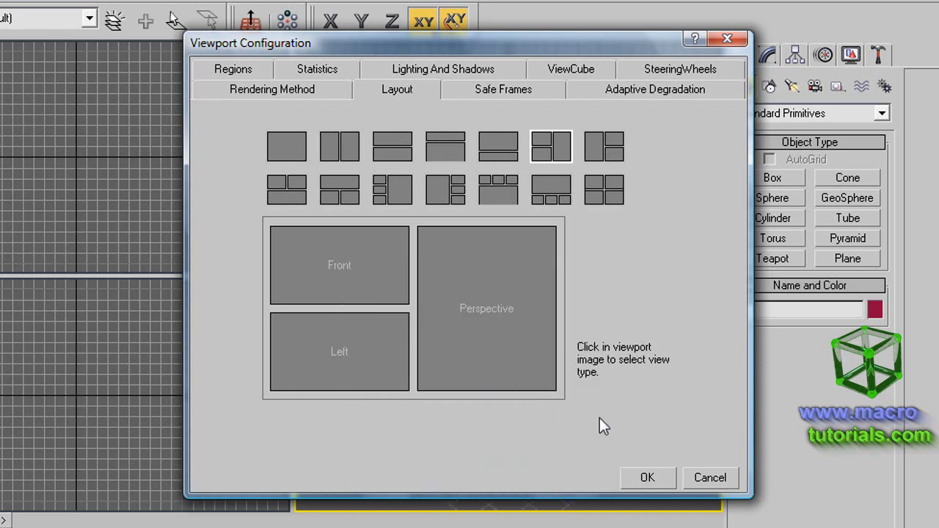
pyautogui.click(647, 479)
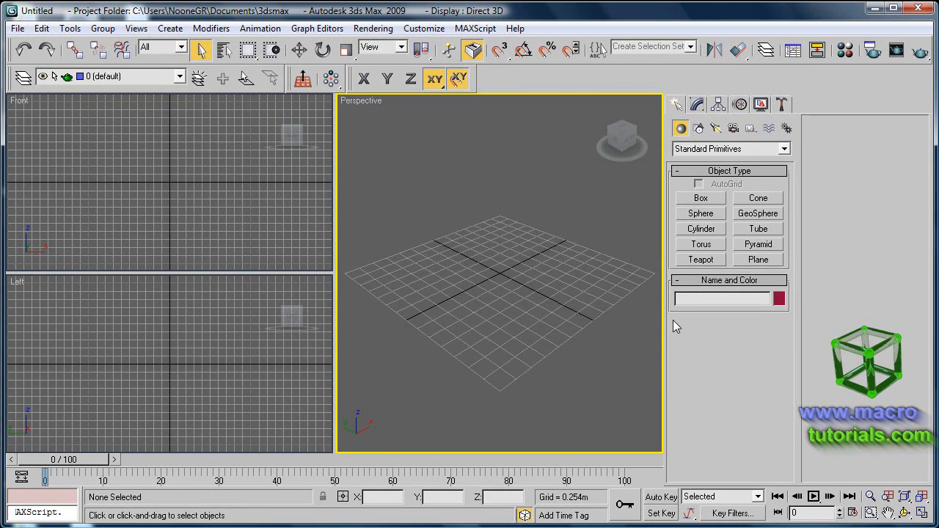
pyautogui.moveTo(208, 212)
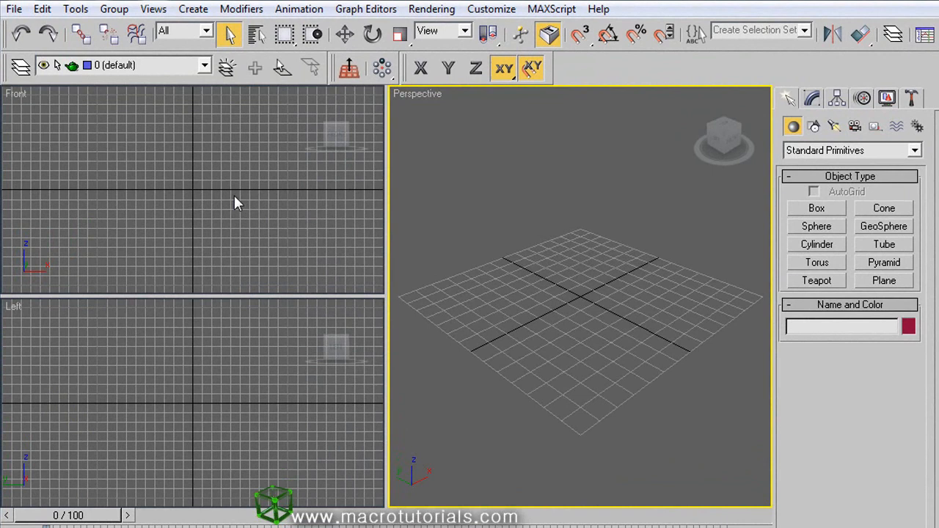
# Load Desktop/Front.jpg as the Front viewport's background image.
pyautogui.press('Alt+b')
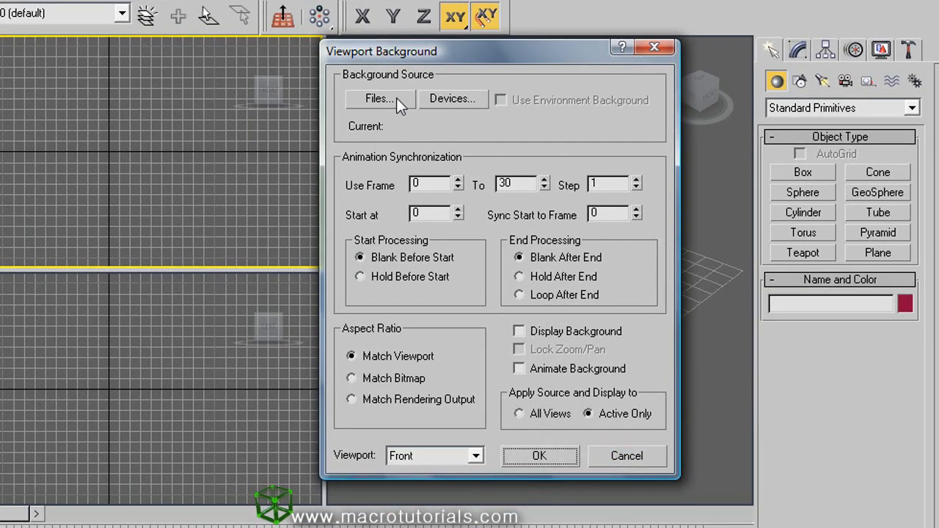
pyautogui.click(379, 100)
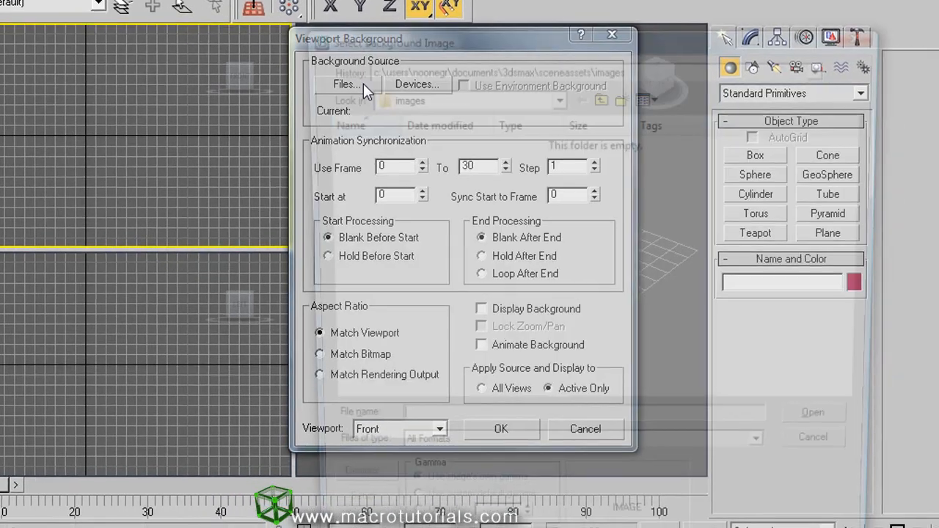
pyautogui.click(346, 84)
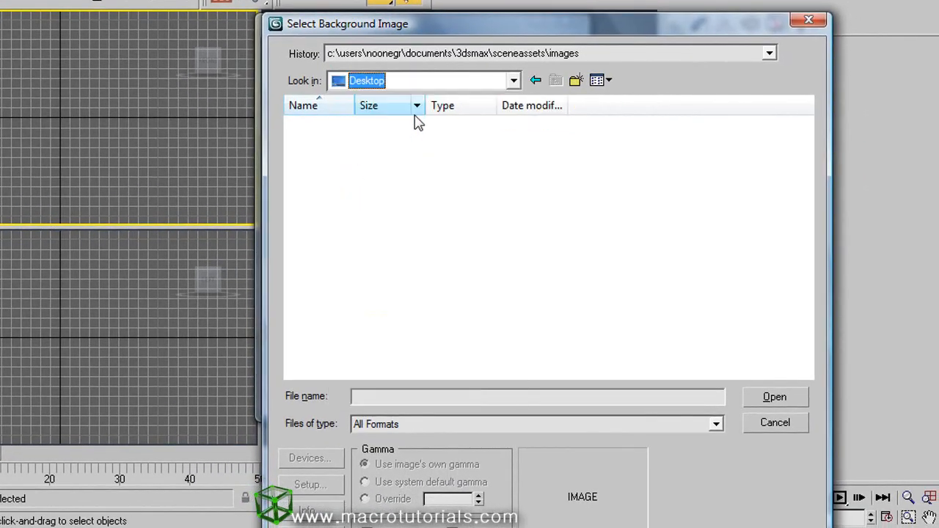
pyautogui.click(693, 232)
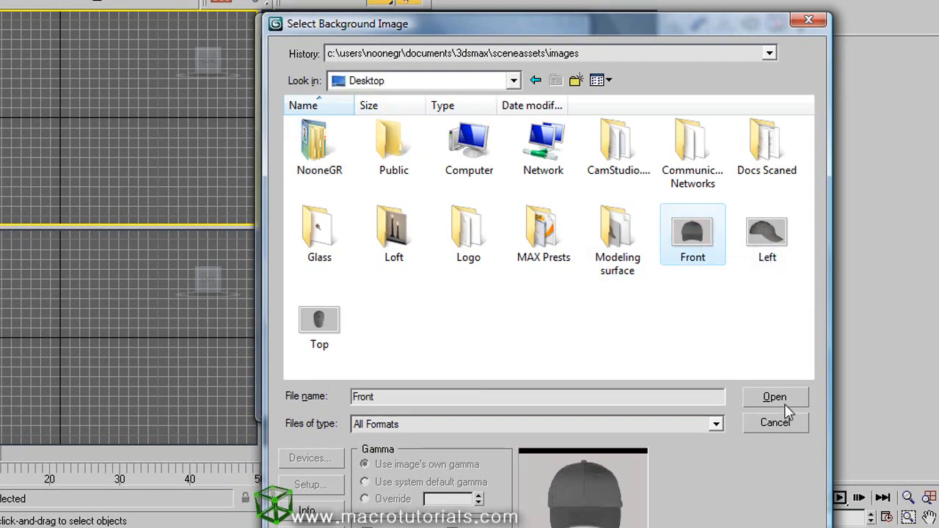
pyautogui.click(774, 396)
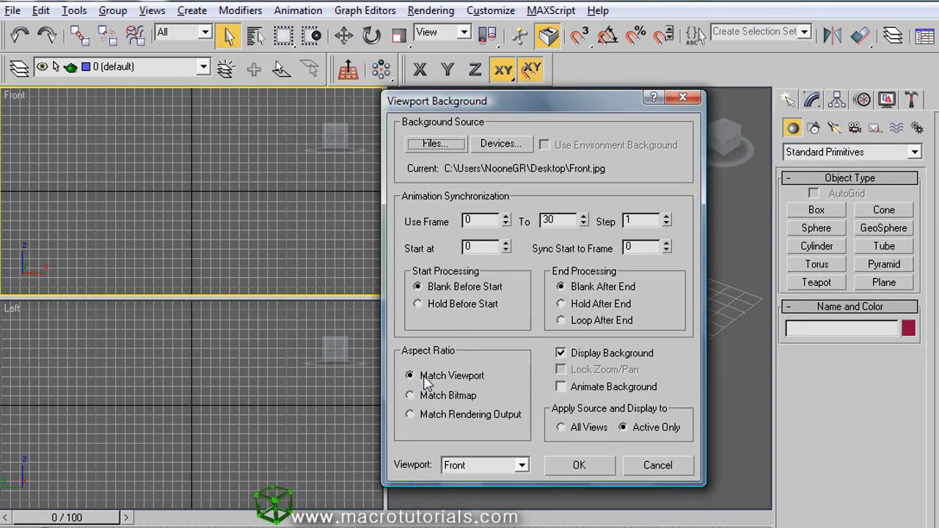
# Keep the Front photo at Match Bitmap proportions and refresh the background display.
pyautogui.click(409, 394)
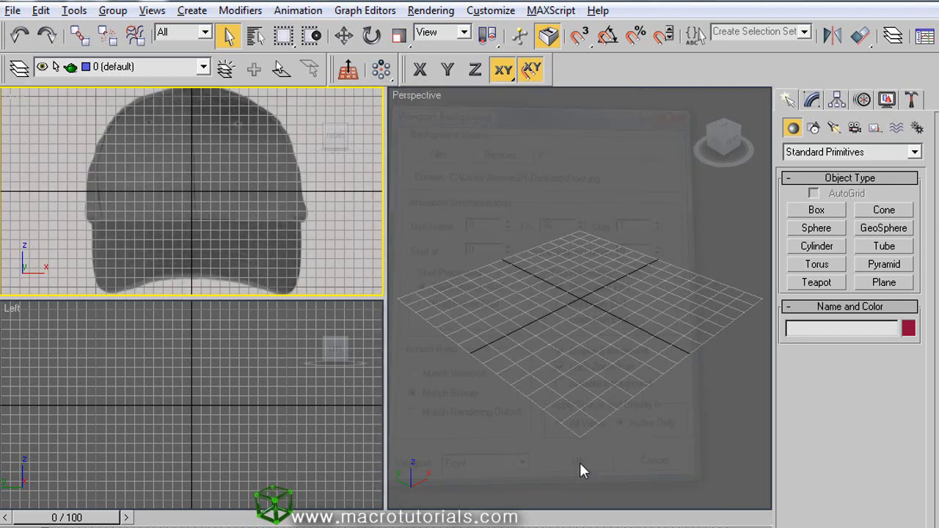
pyautogui.click(584, 461)
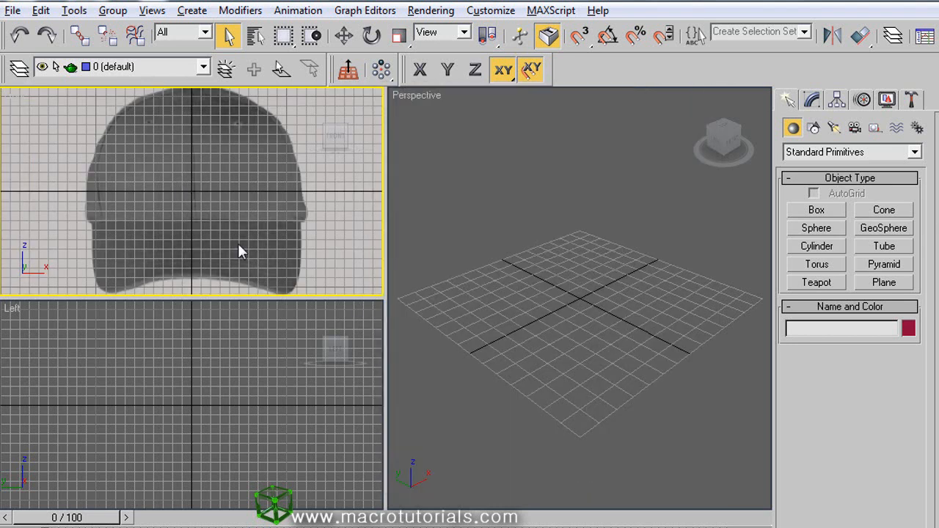
pyautogui.press('g')
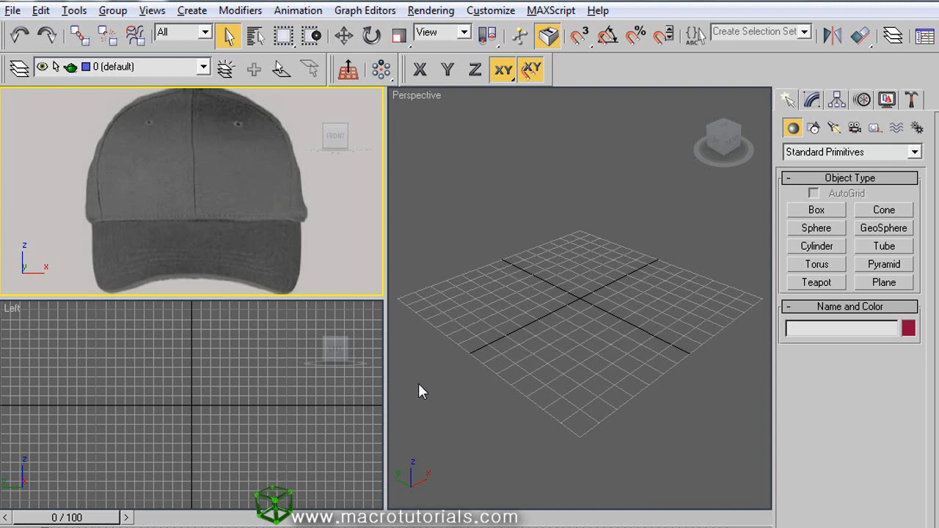
# Load Left.jpg behind the Left view with Match Bitmap and Lock Zoom/Pan enabled.
pyautogui.press('Alt+b')
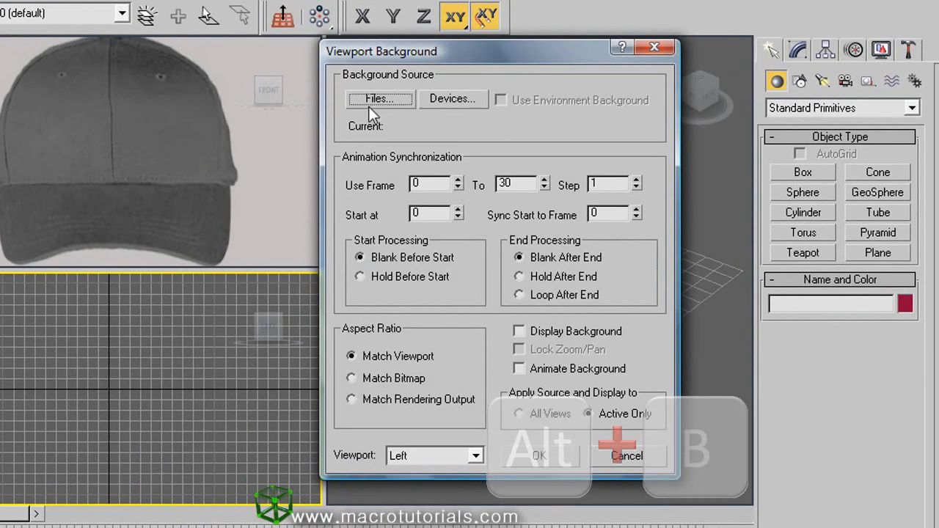
pyautogui.click(380, 98)
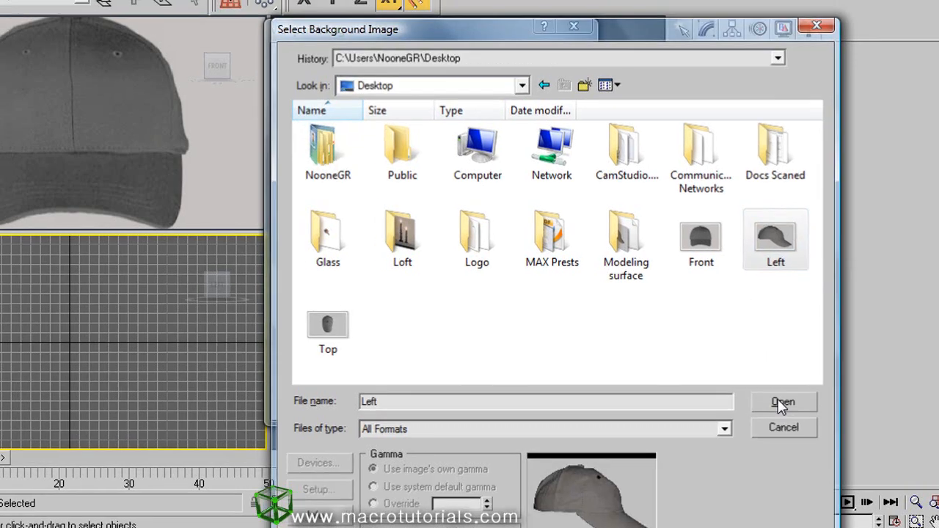
pyautogui.click(784, 402)
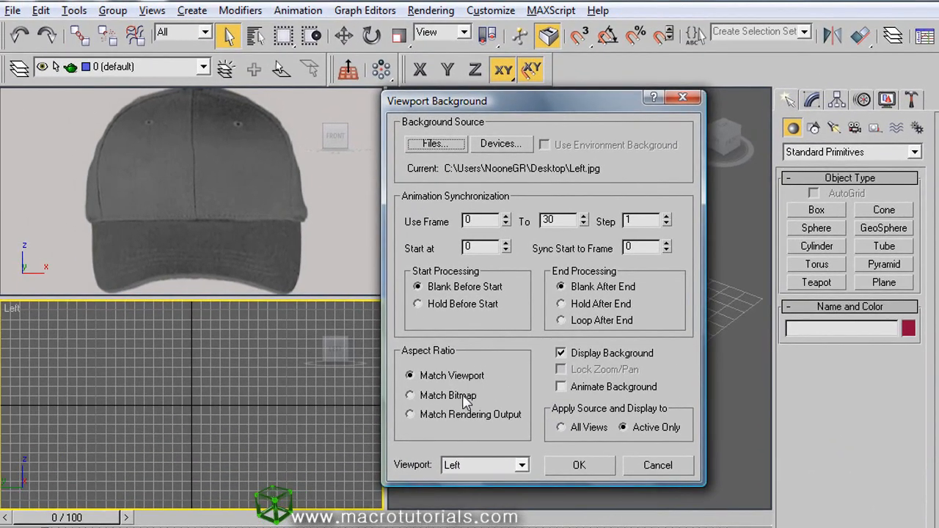
pyautogui.click(409, 395)
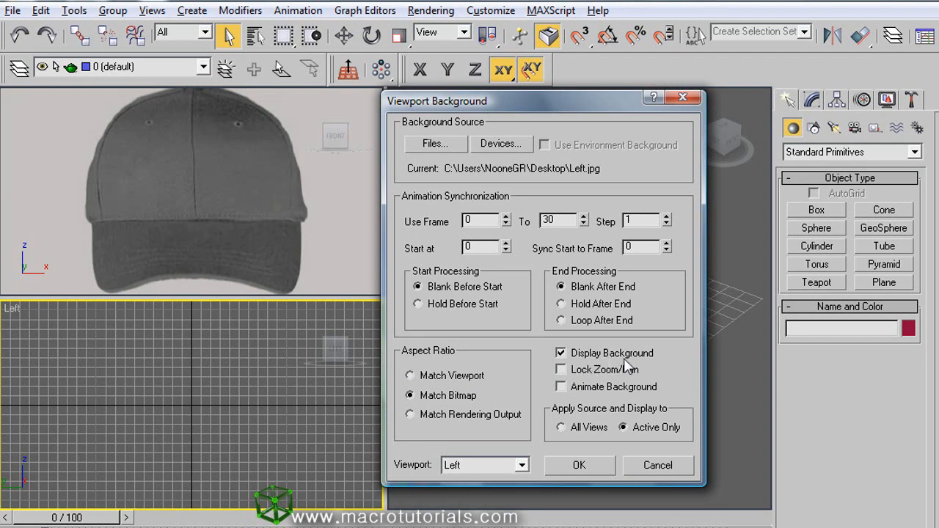
pyautogui.click(560, 370)
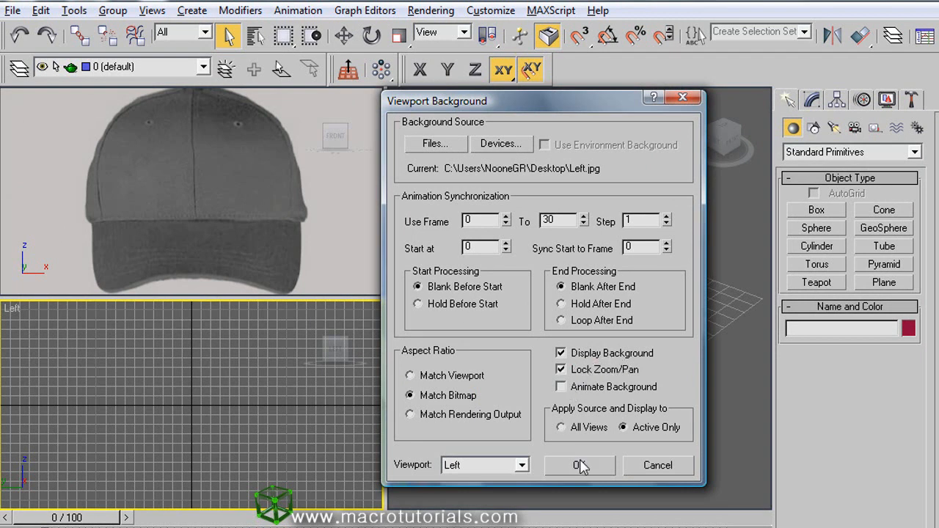
pyautogui.click(578, 464)
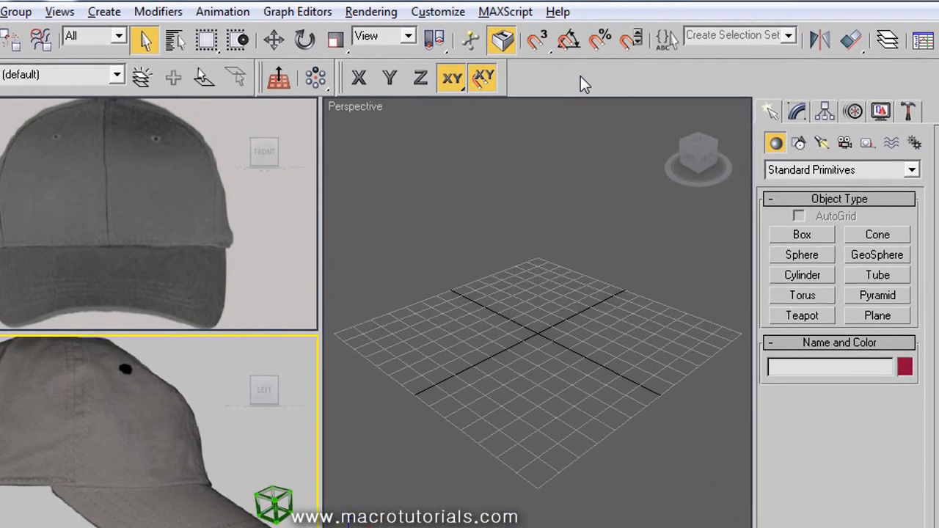
# Enable the Snaps toolbar from the toolbar context menu.
pyautogui.rightClick(584, 82)
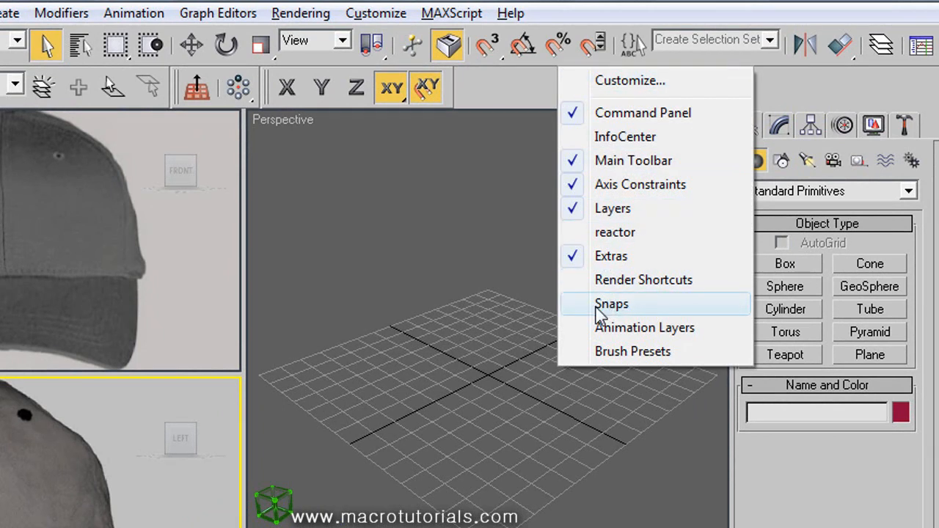
pyautogui.click(611, 302)
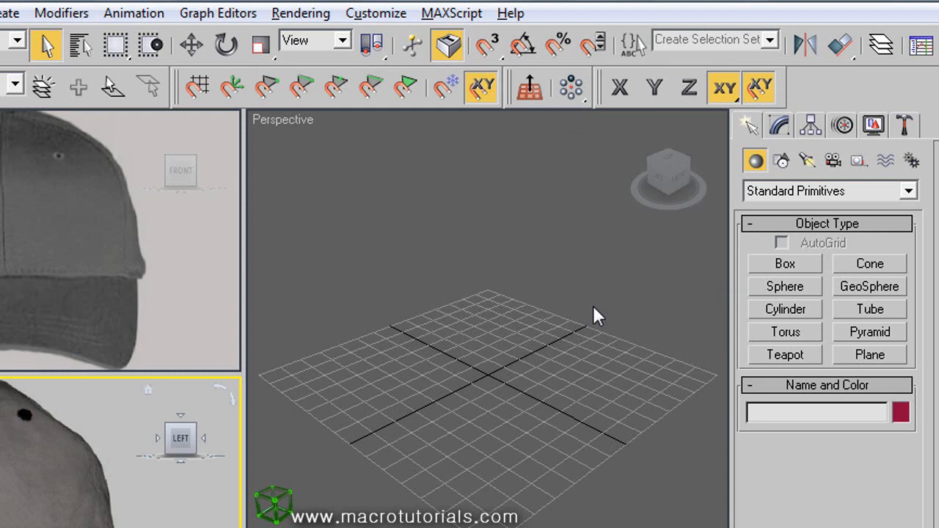
pyautogui.moveTo(403, 87)
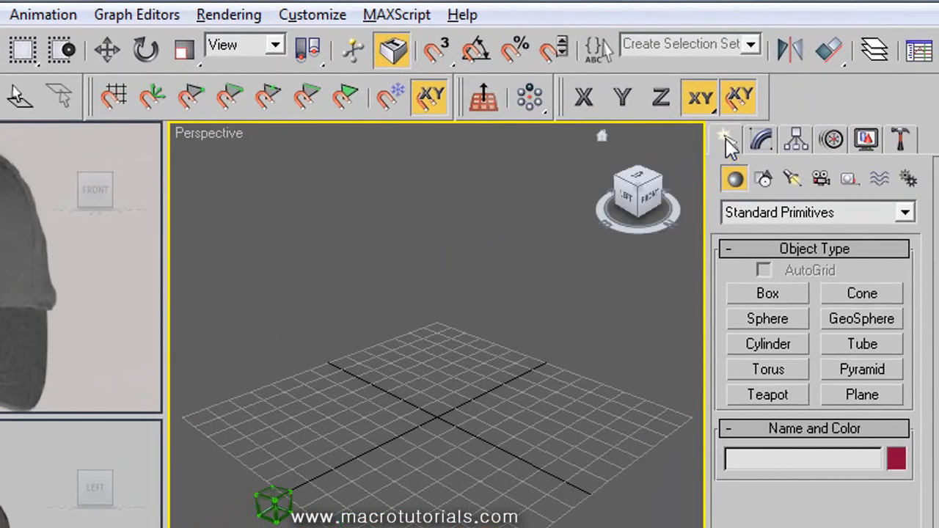
pyautogui.moveTo(763, 179)
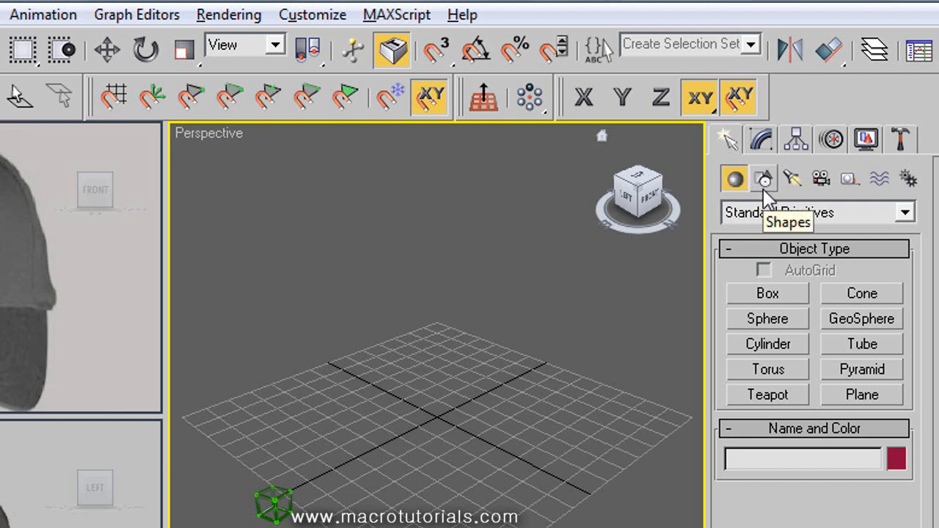
# Draw a circle spline at the cap's centre and fit it to the base line with Move and Scale.
pyautogui.click(764, 179)
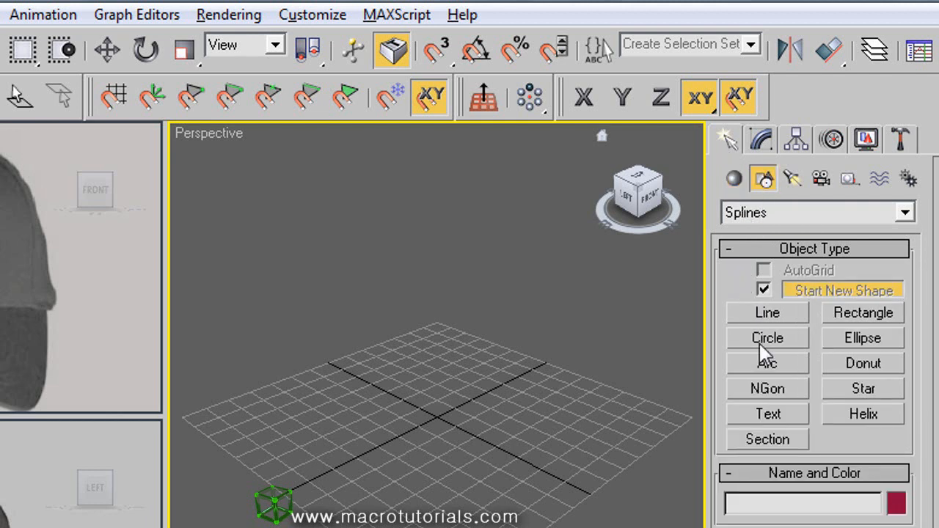
pyautogui.click(766, 337)
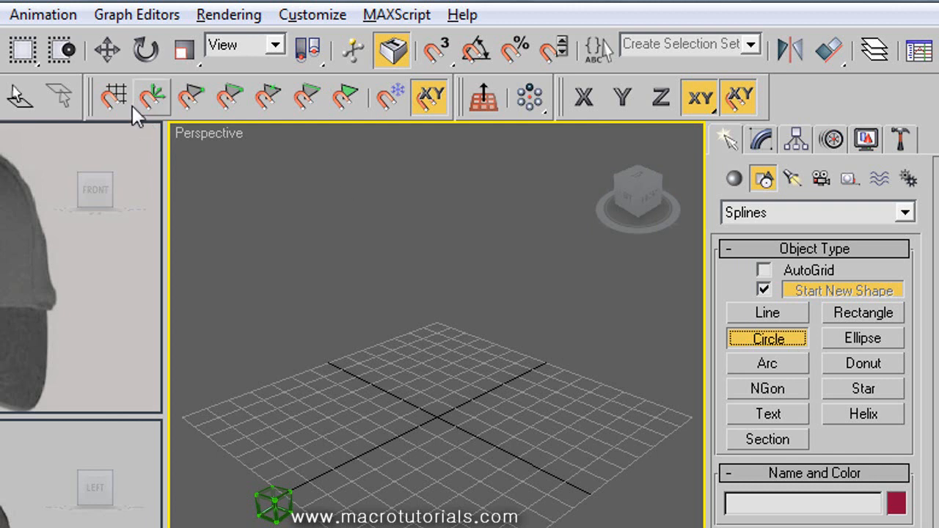
pyautogui.moveTo(114, 96)
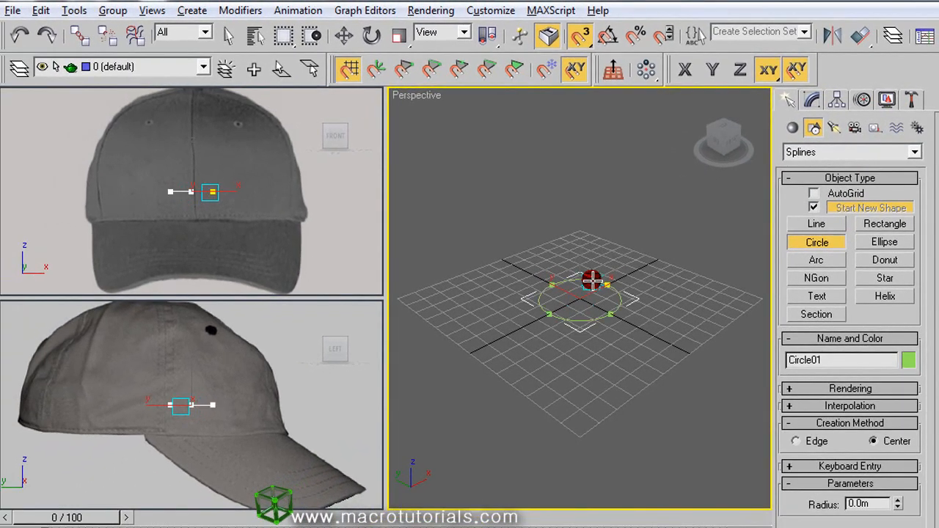
pyautogui.moveTo(590, 282); pyautogui.dragTo(658, 226)
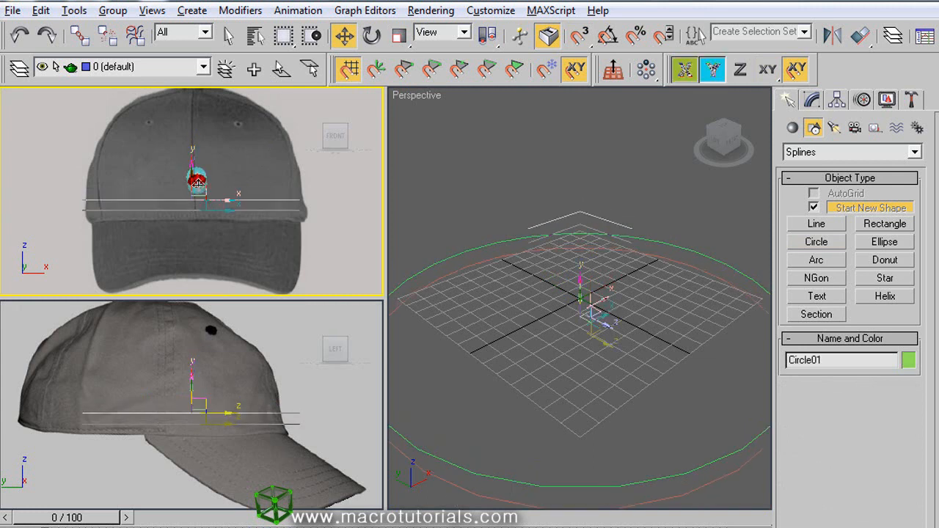
pyautogui.click(712, 71)
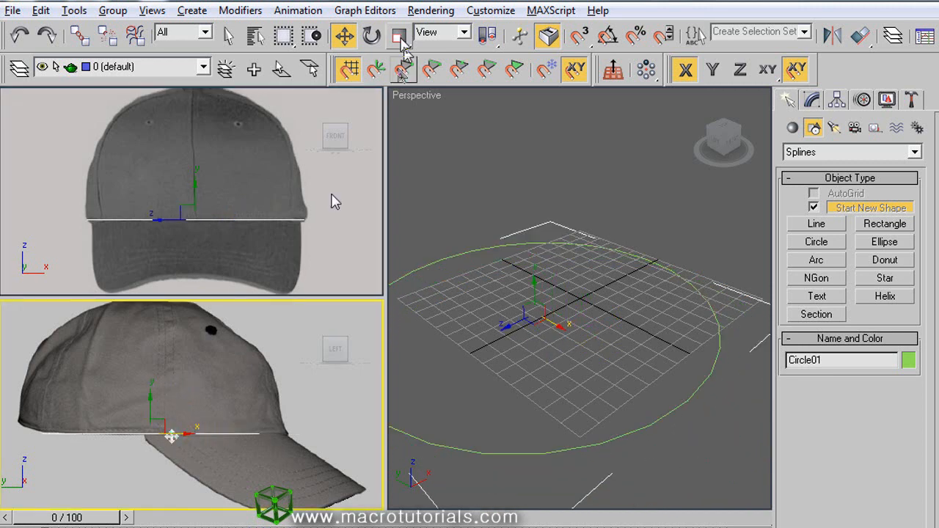
pyautogui.click(399, 35)
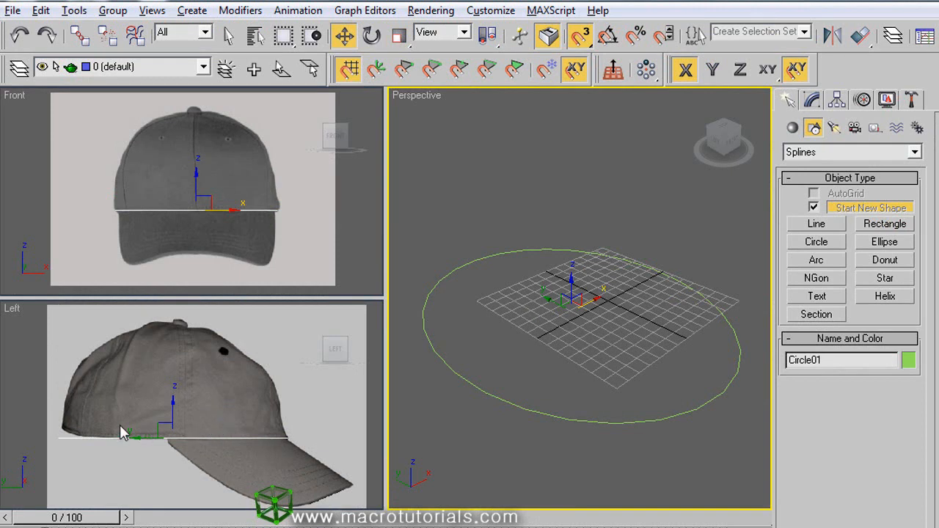
pyautogui.moveTo(88, 429)
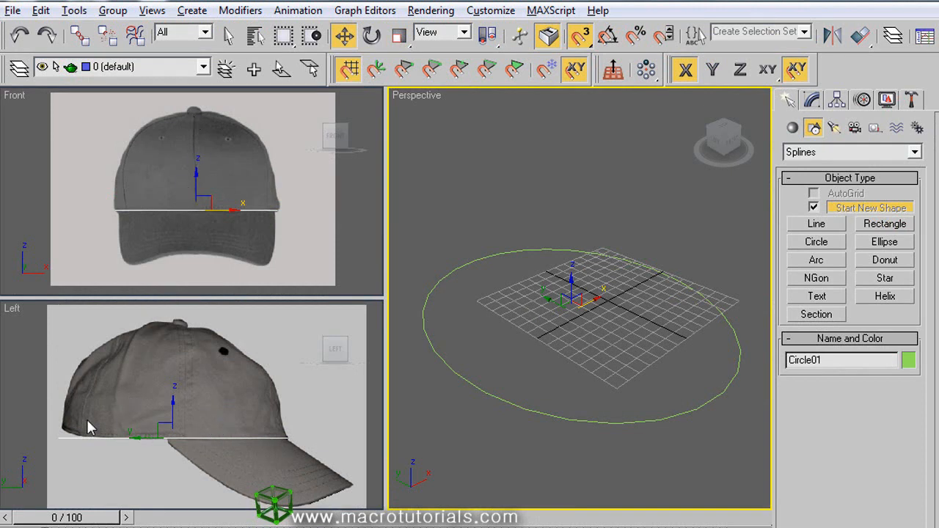
pyautogui.moveTo(247, 337)
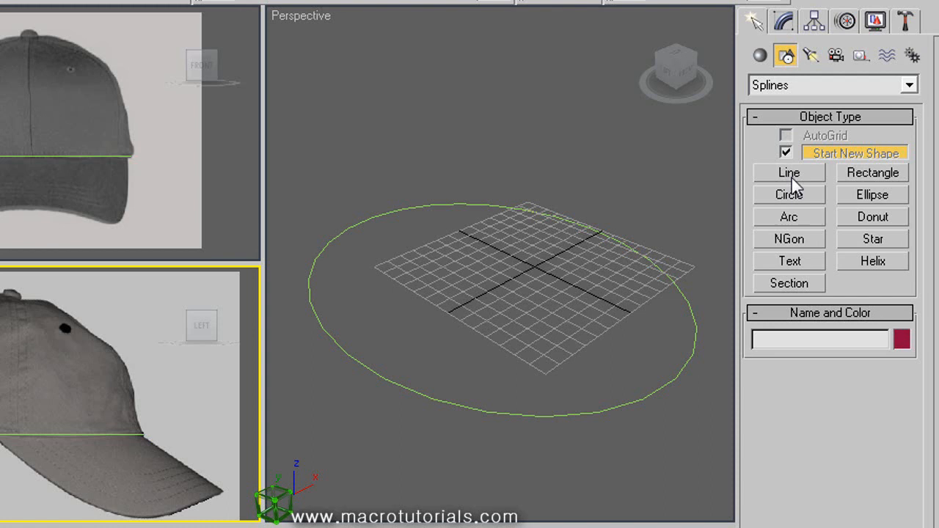
# Draw an arc spline along the cap's base in the Front viewport.
pyautogui.click(790, 217)
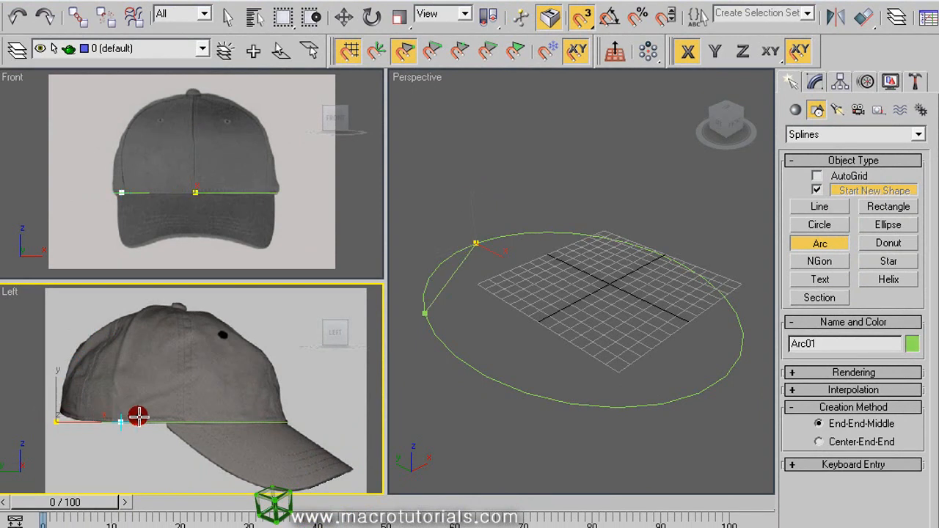
pyautogui.moveTo(138, 418); pyautogui.dragTo(300, 418)
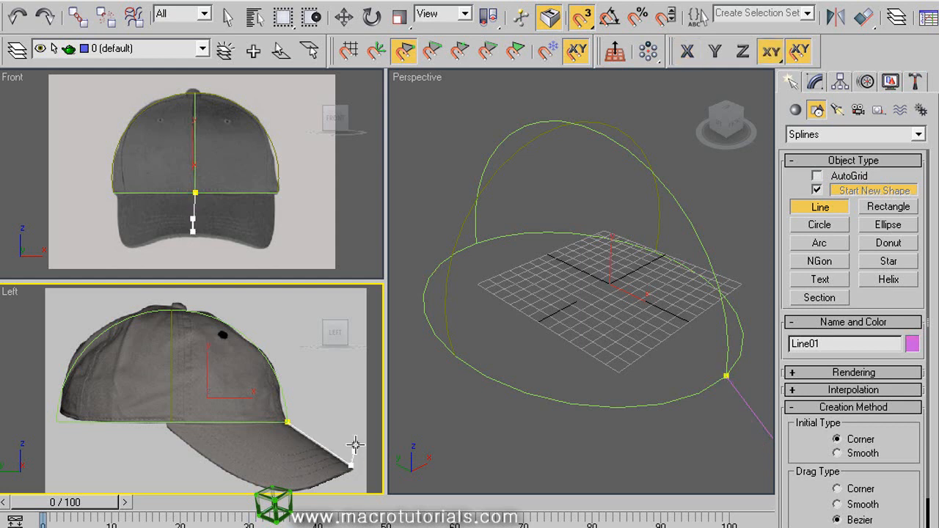
pyautogui.moveTo(349, 438)
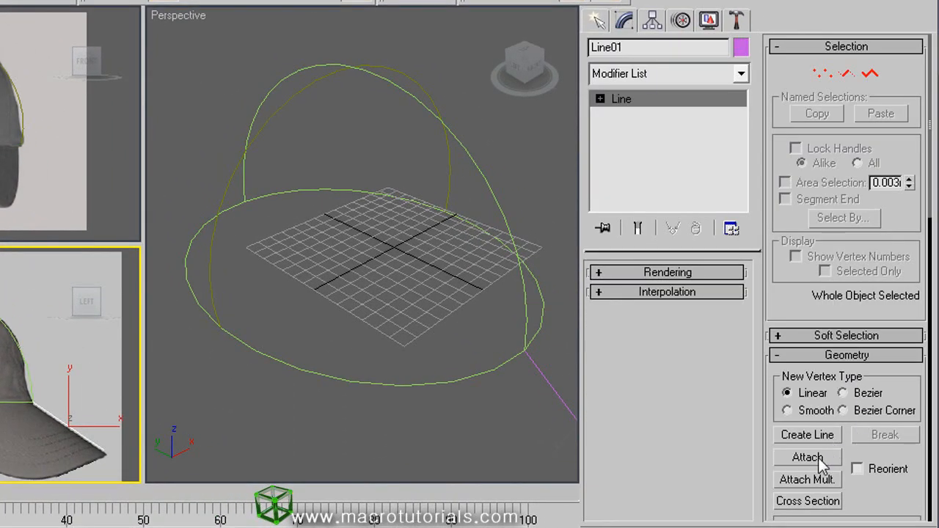
# Attach the circle and crown curves into the side-profile line shape.
pyautogui.click(807, 458)
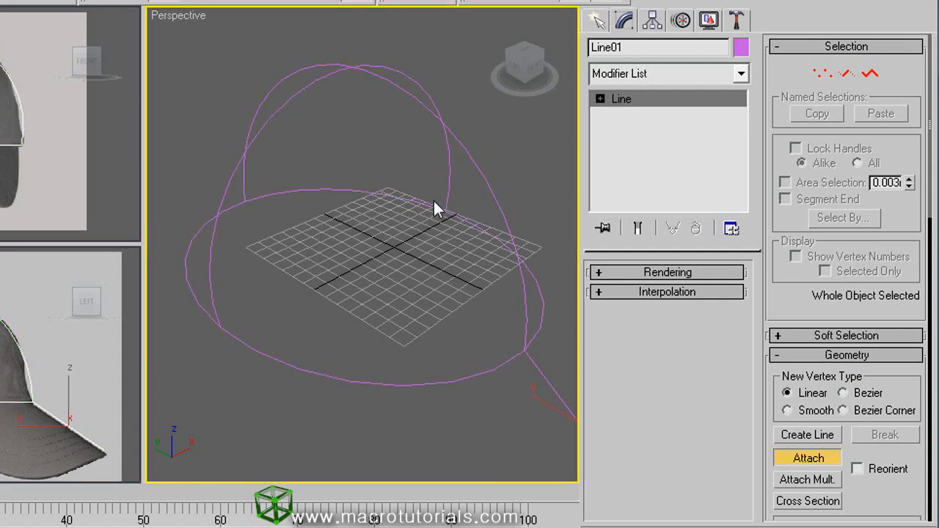
pyautogui.moveTo(675, 213)
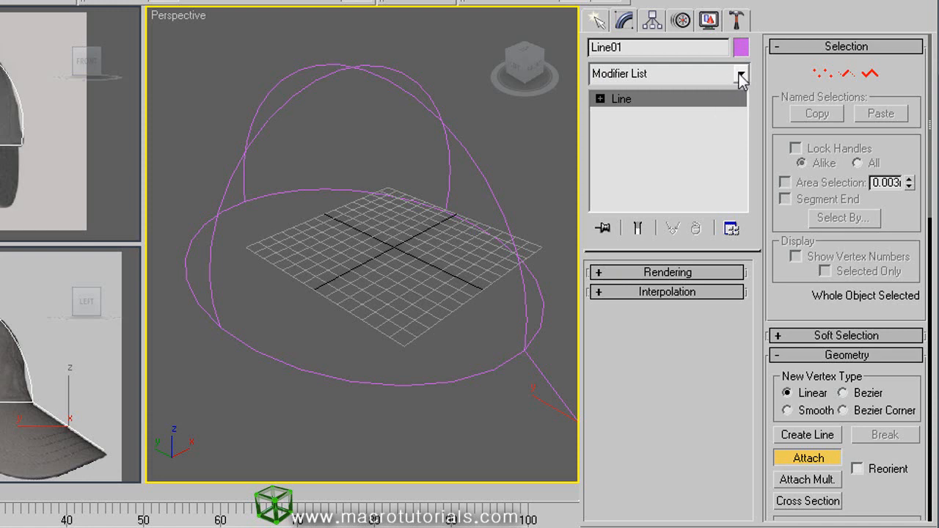
# Add a Surface modifier to the combined spline shape.
pyautogui.click(740, 73)
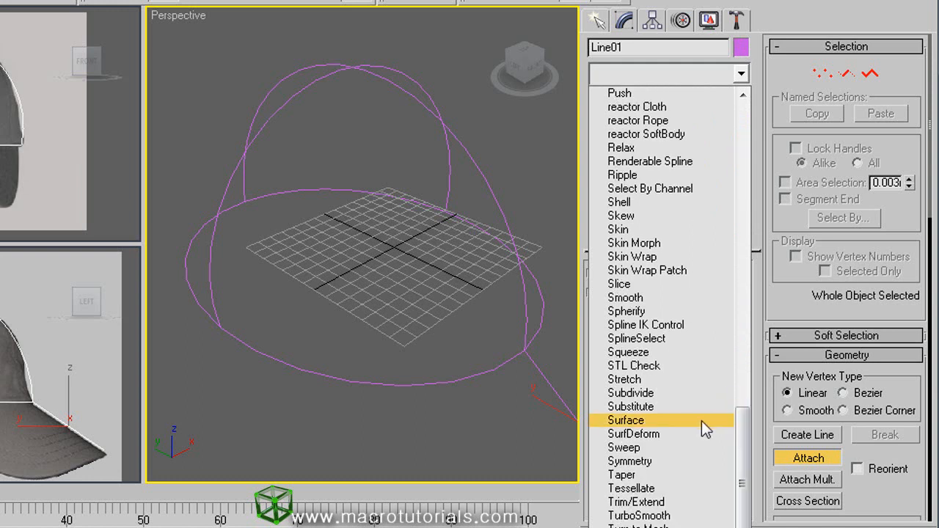
pyautogui.click(625, 420)
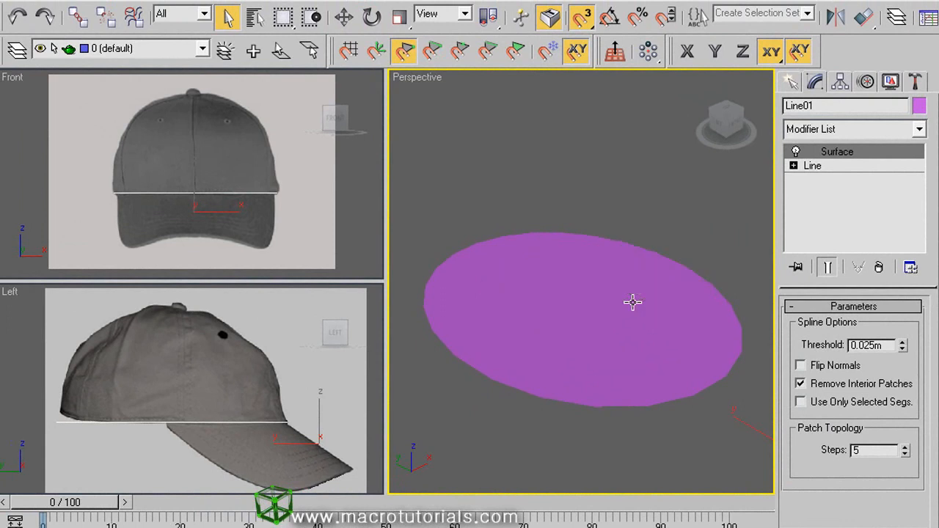
pyautogui.moveTo(449, 281)
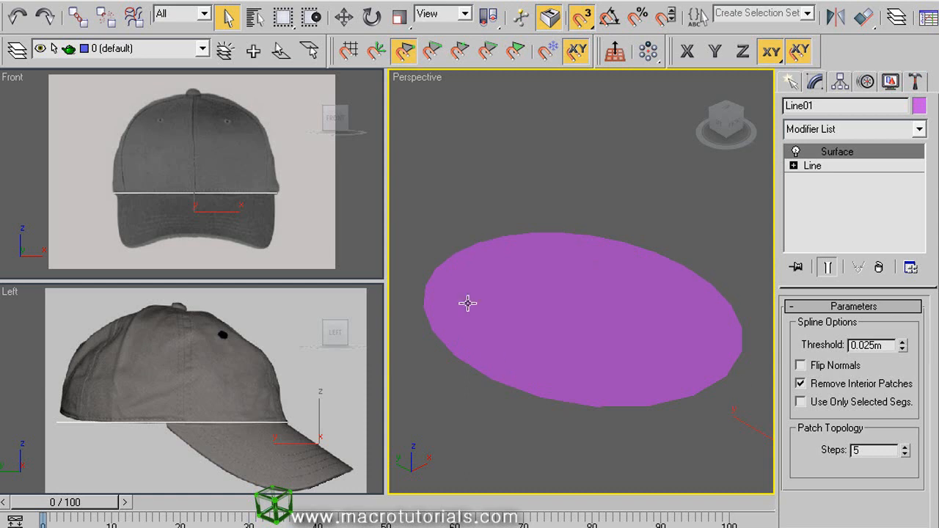
pyautogui.moveTo(508, 286)
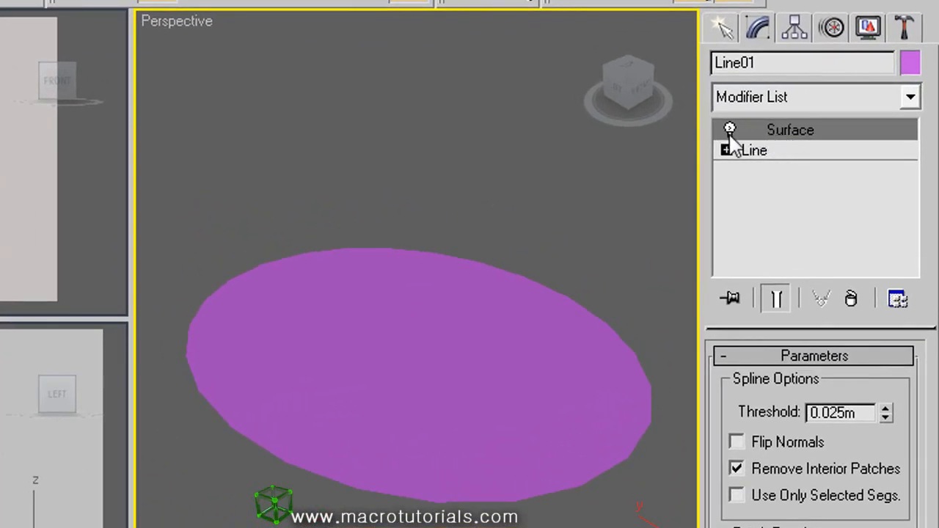
# Hide the Surface result and enter Vertex level on the combined Line spline.
pyautogui.click(730, 129)
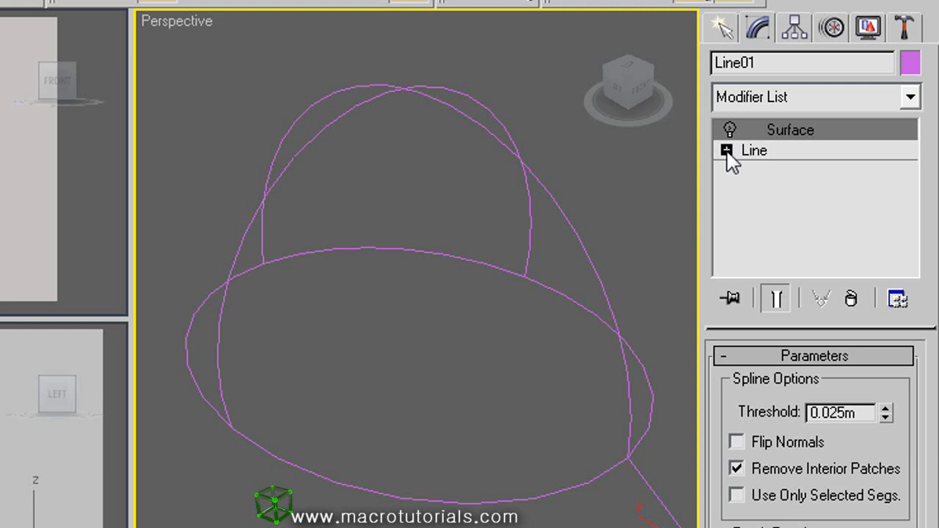
pyautogui.click(725, 150)
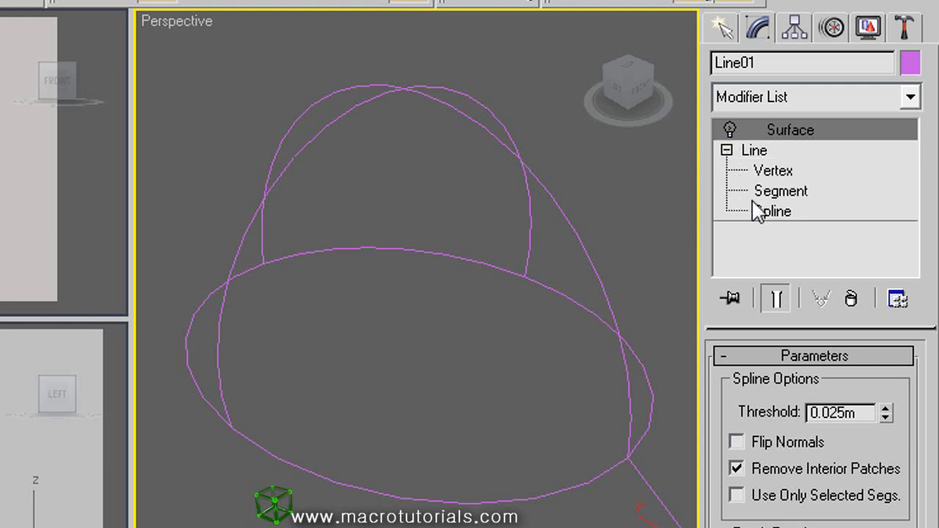
pyautogui.click(774, 170)
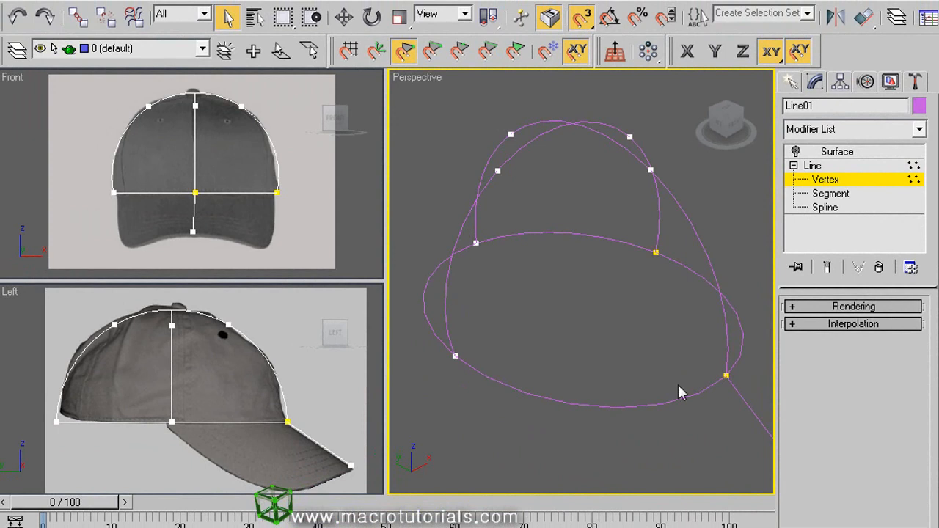
pyautogui.moveTo(628, 182)
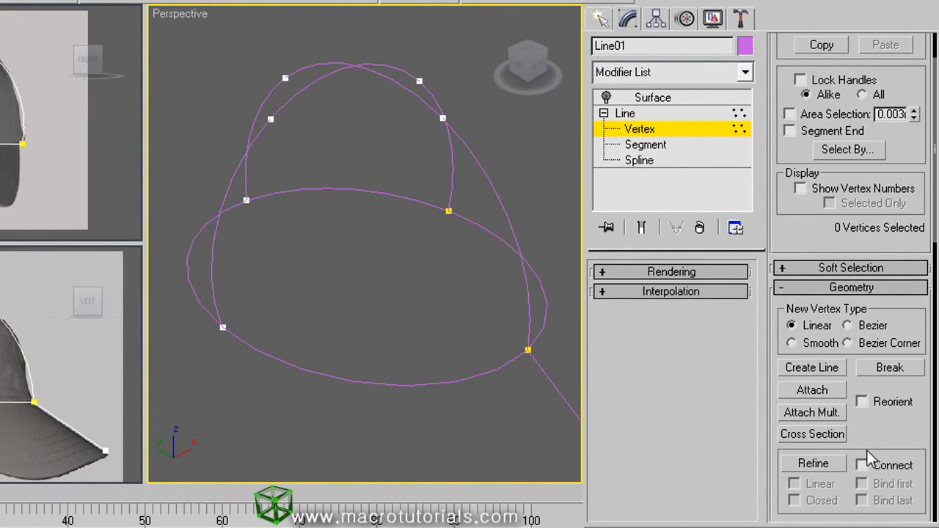
# Refine with Connect at the crown crossing vertex, using Connect Only and suppressing the prompt.
pyautogui.click(863, 464)
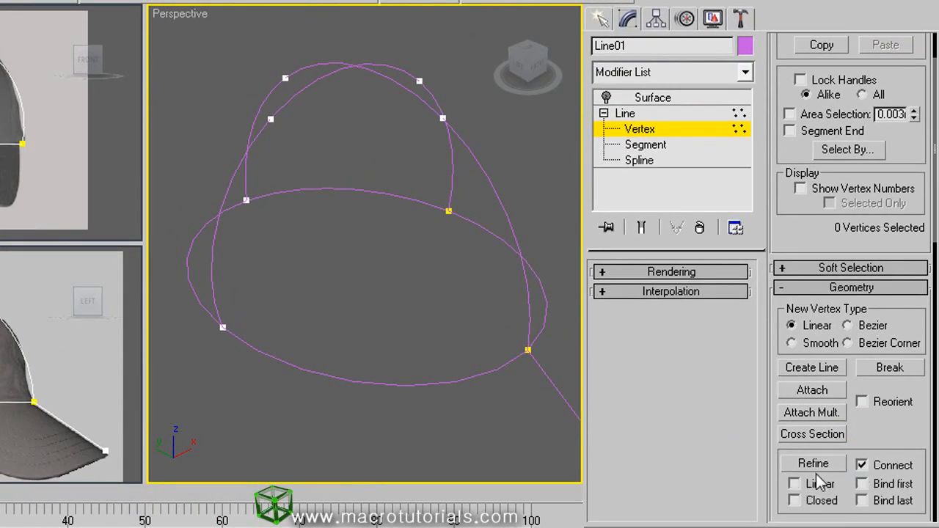
pyautogui.click(813, 463)
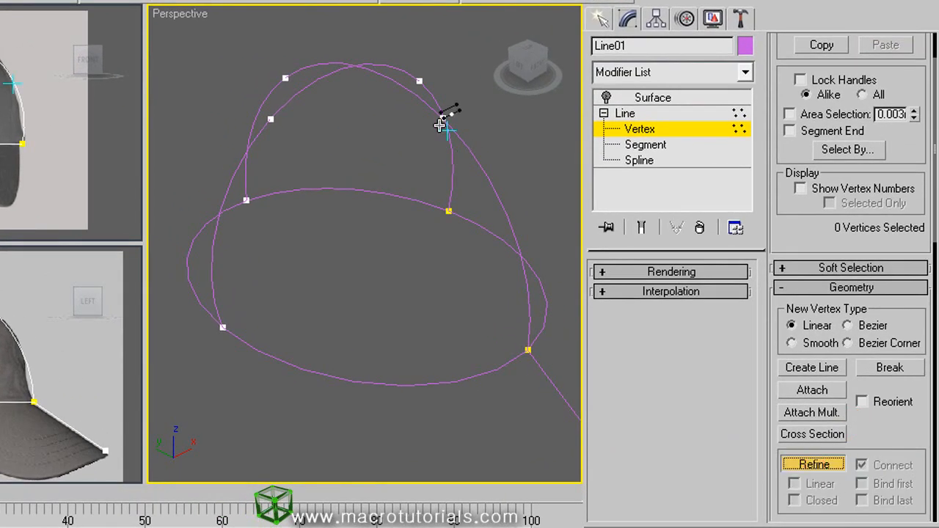
pyautogui.click(443, 120)
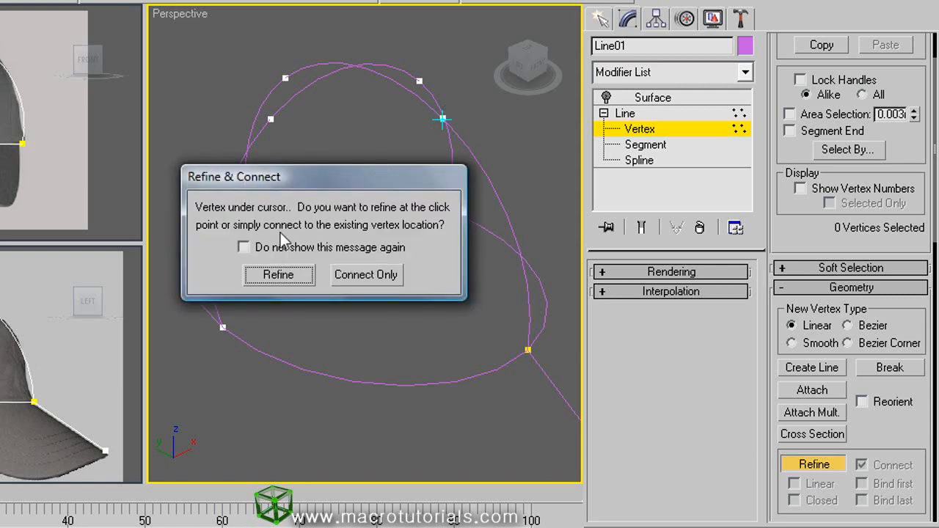
pyautogui.moveTo(367, 232)
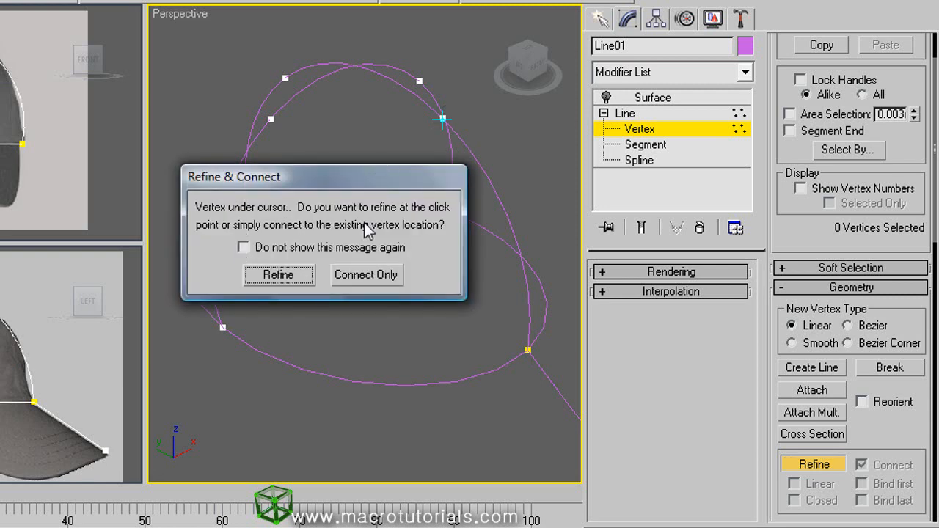
pyautogui.moveTo(316, 247)
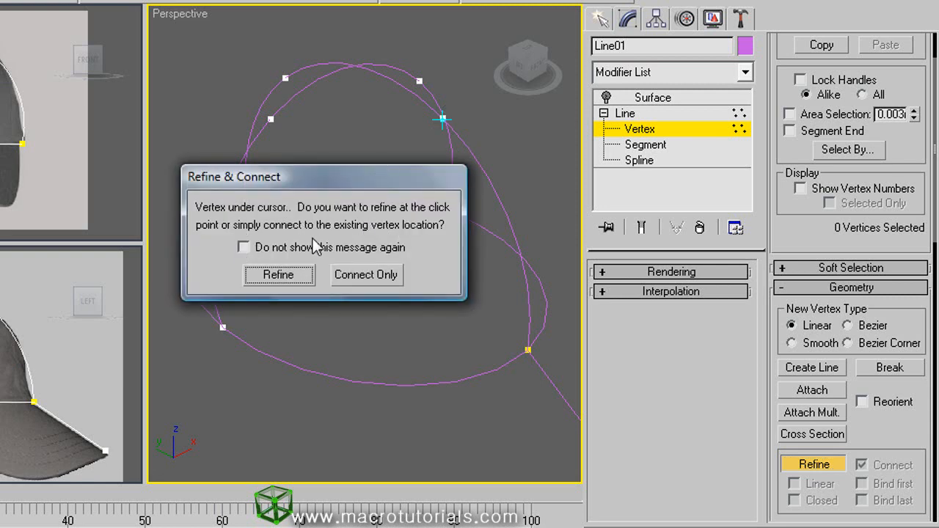
pyautogui.click(243, 246)
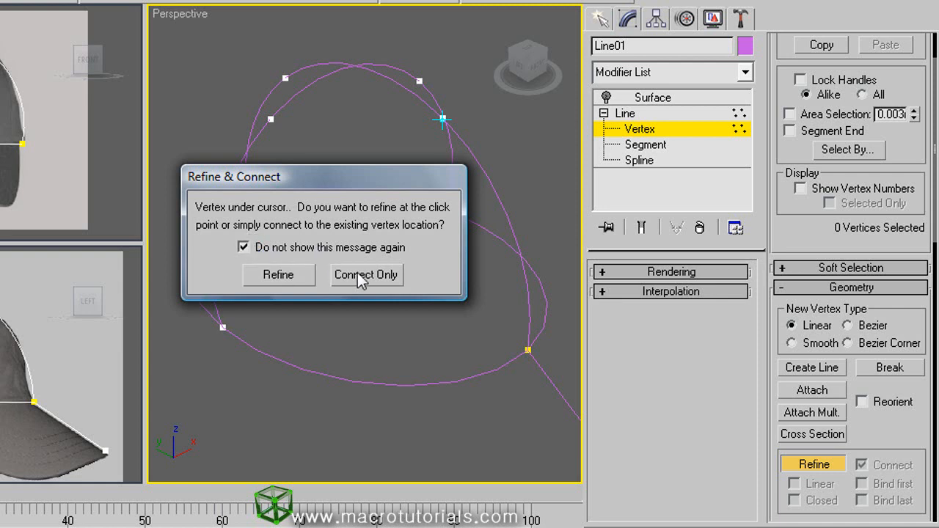
pyautogui.click(366, 275)
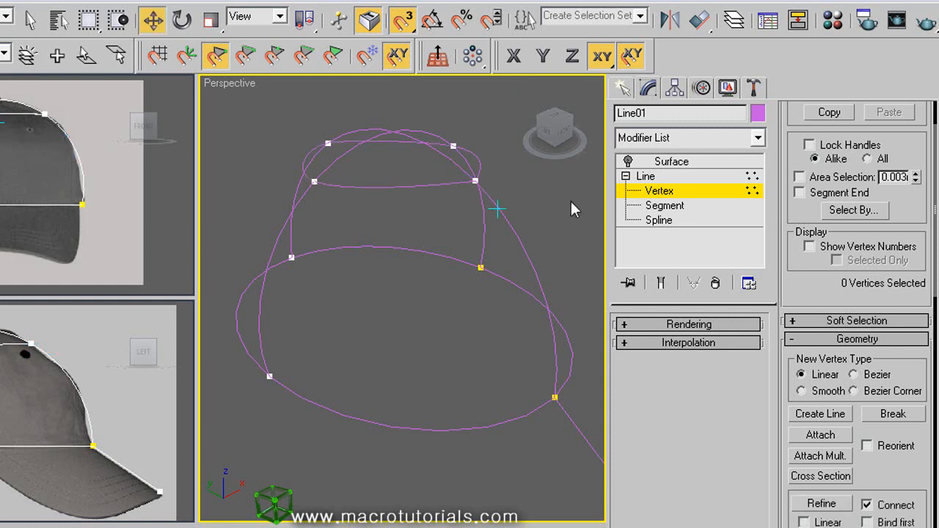
pyautogui.moveTo(632, 165)
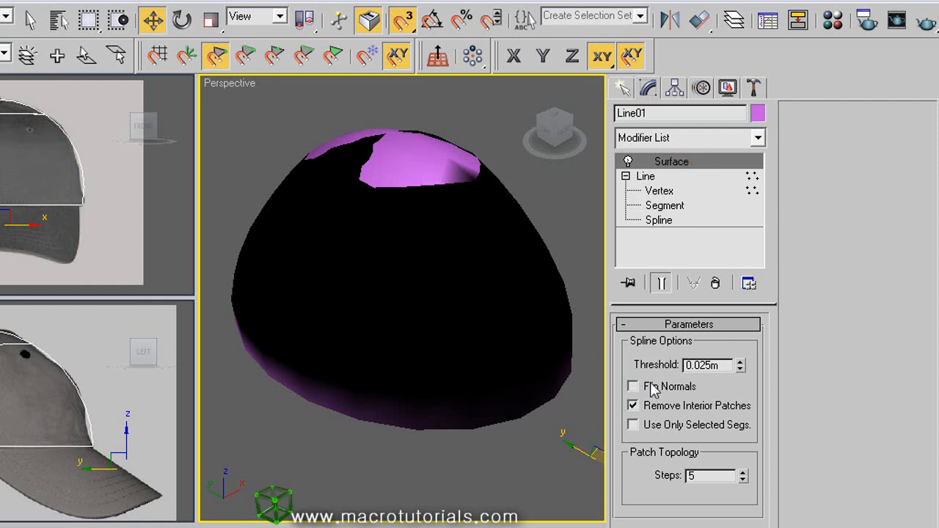
# Flip the Surface modifier's normals, then hide the surface to see the splines.
pyautogui.click(633, 388)
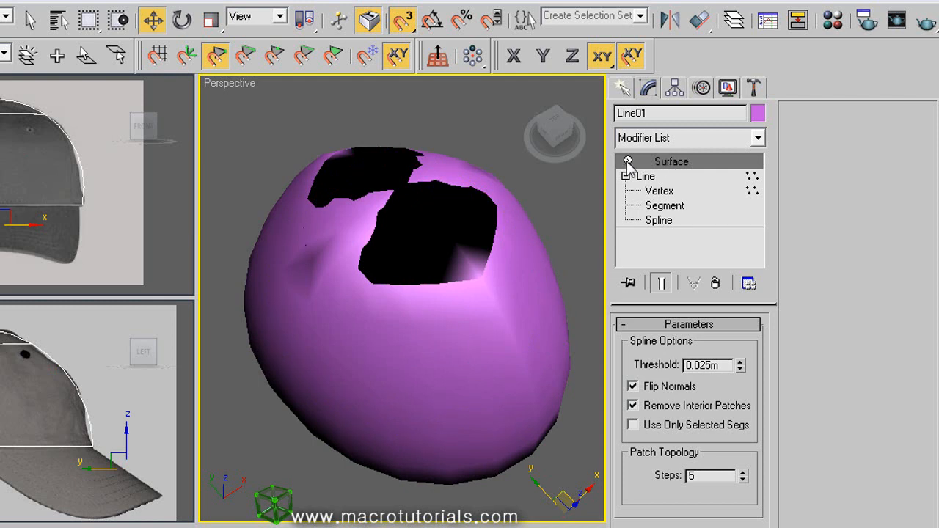
pyautogui.click(628, 160)
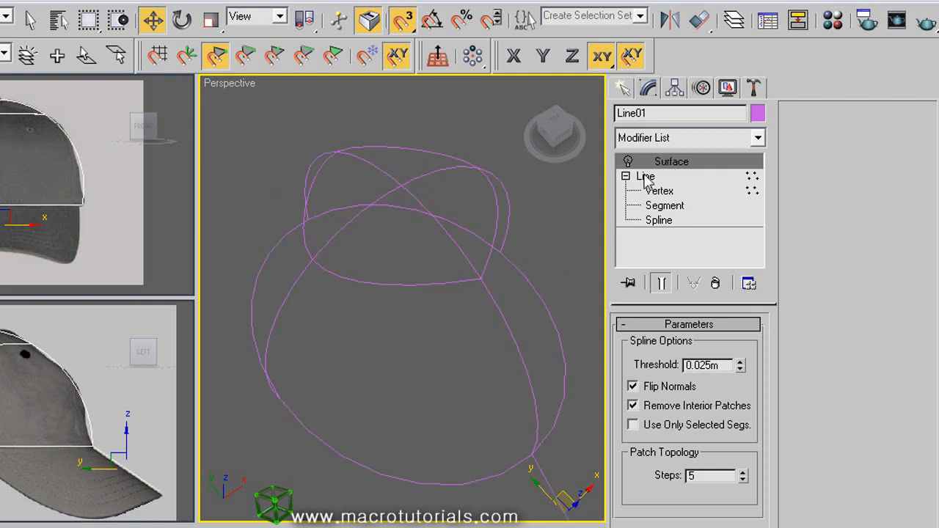
# Fuse the four selected crown-top vertices into a single point at Vertex level.
pyautogui.click(663, 205)
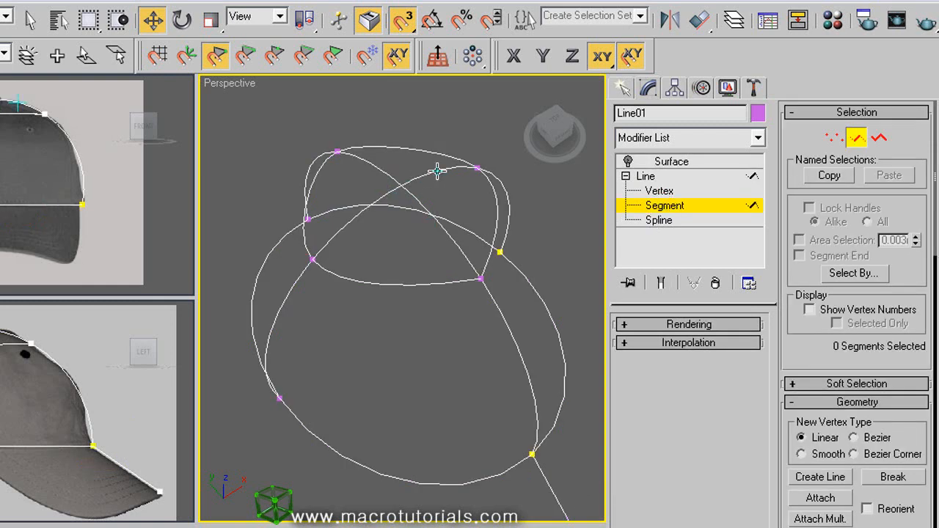
pyautogui.moveTo(388, 178)
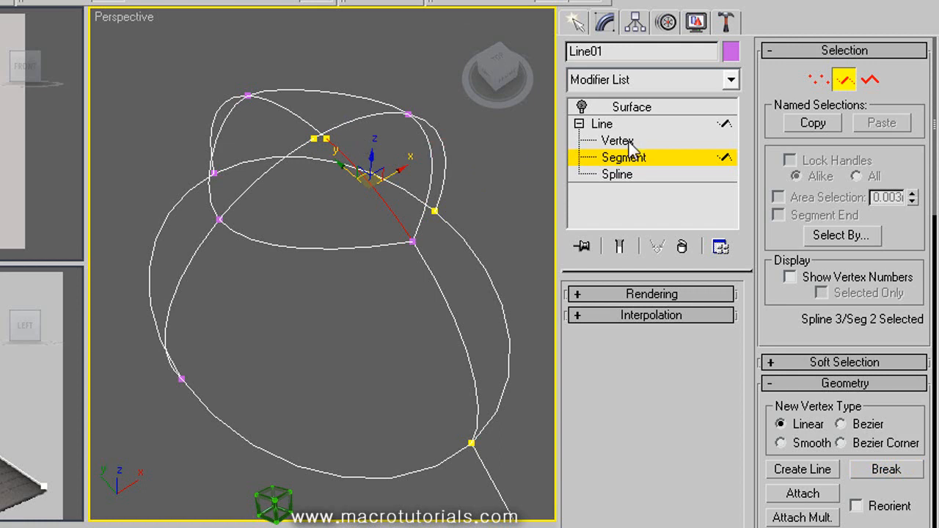
pyautogui.moveTo(580, 177)
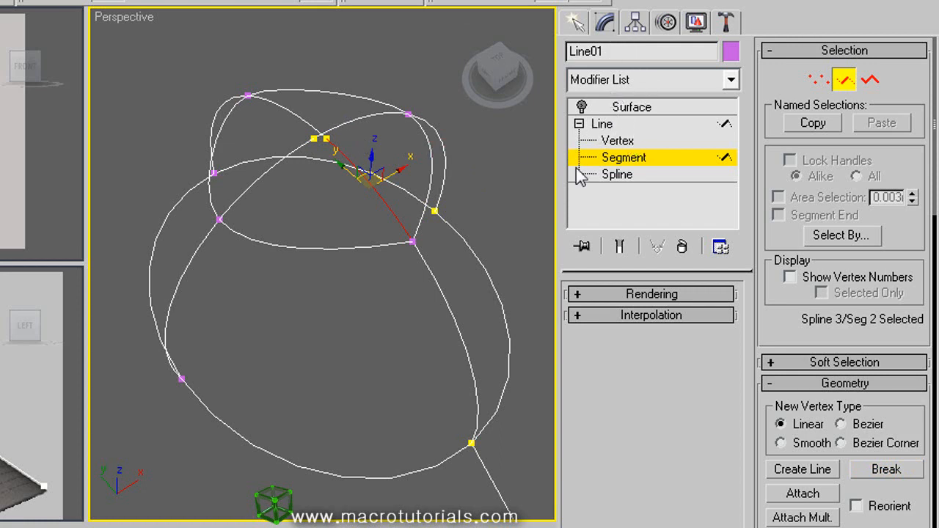
pyautogui.click(616, 141)
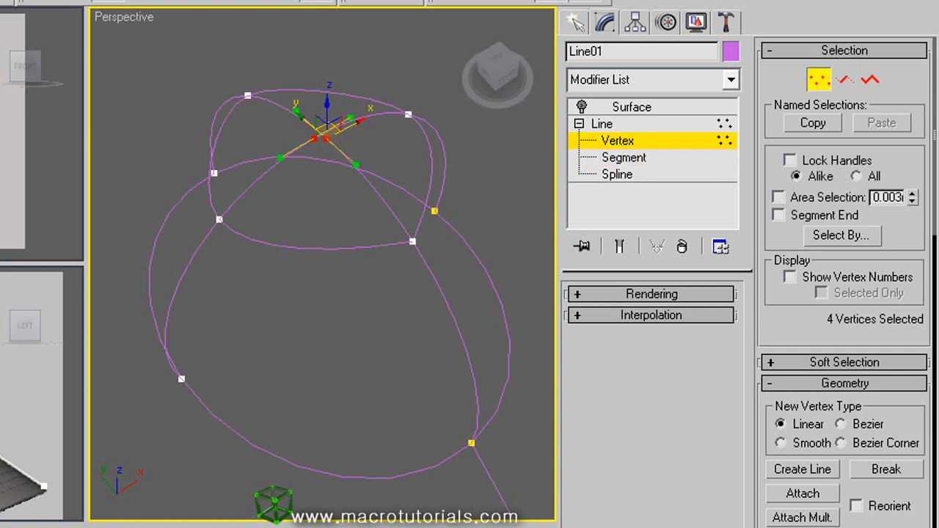
pyautogui.scroll(-3)
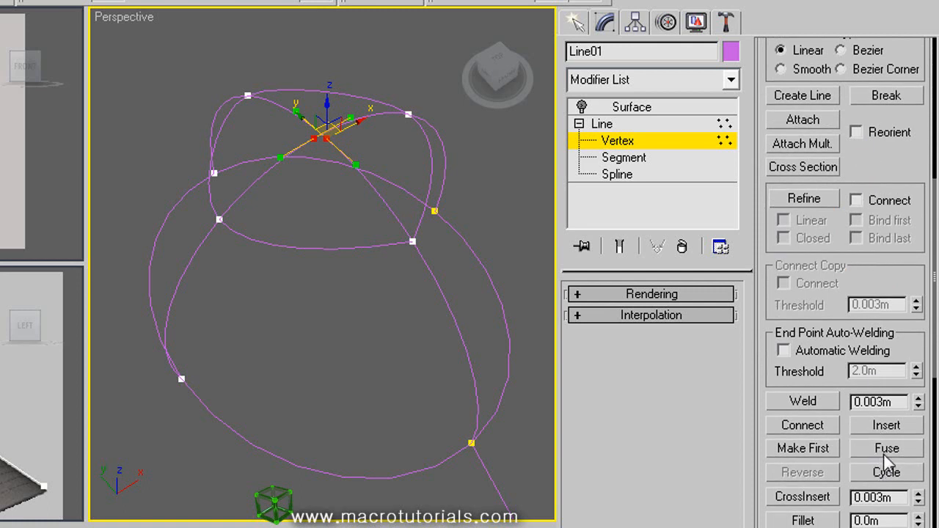
pyautogui.click(887, 449)
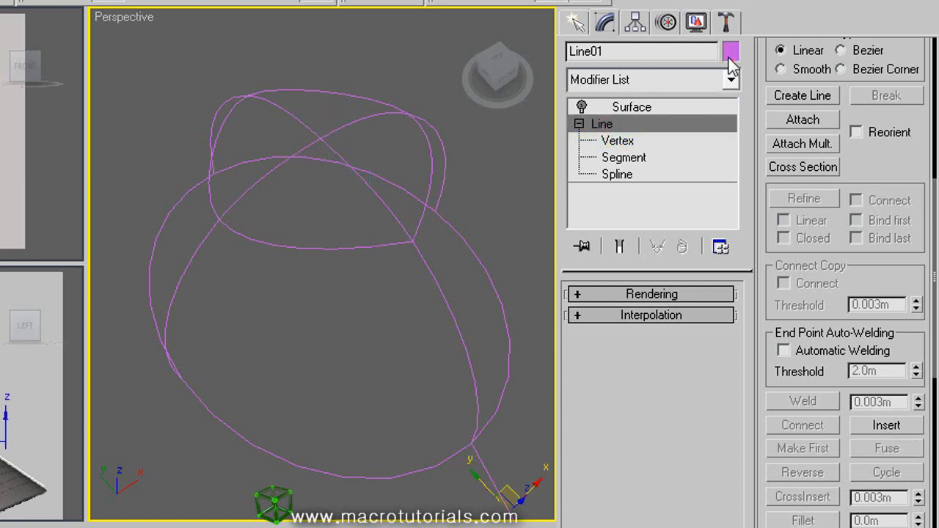
# Recolour the cap, re-enable the Surface modifier with Flip Normals off, showing a solid yellow crown.
pyautogui.click(731, 51)
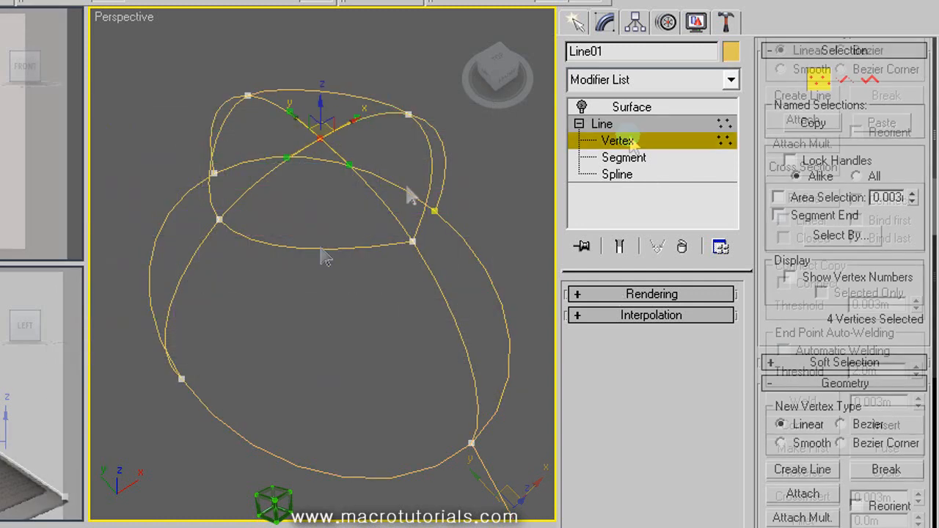
pyautogui.click(617, 141)
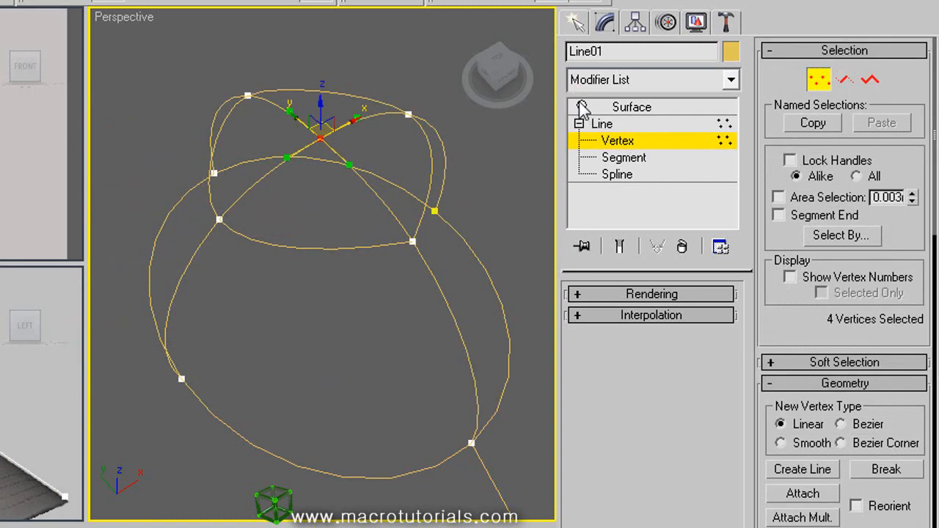
pyautogui.click(631, 105)
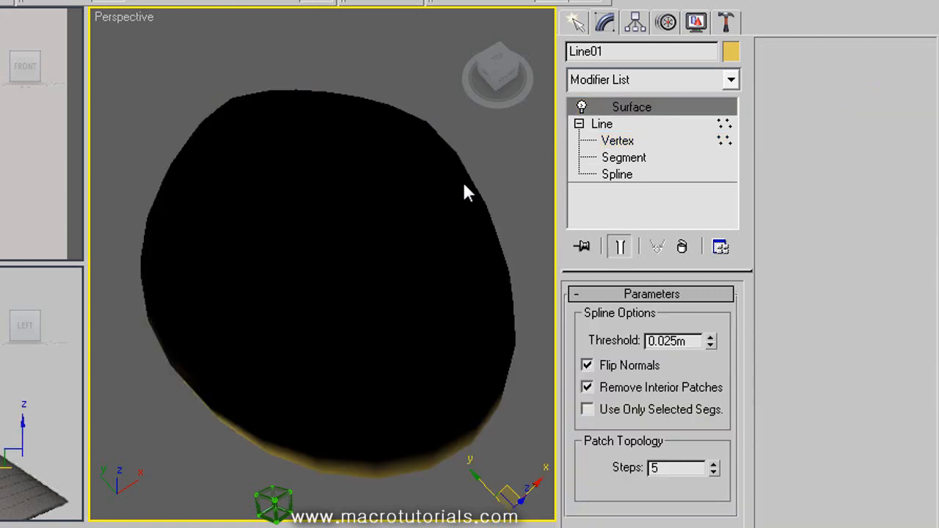
pyautogui.click(587, 364)
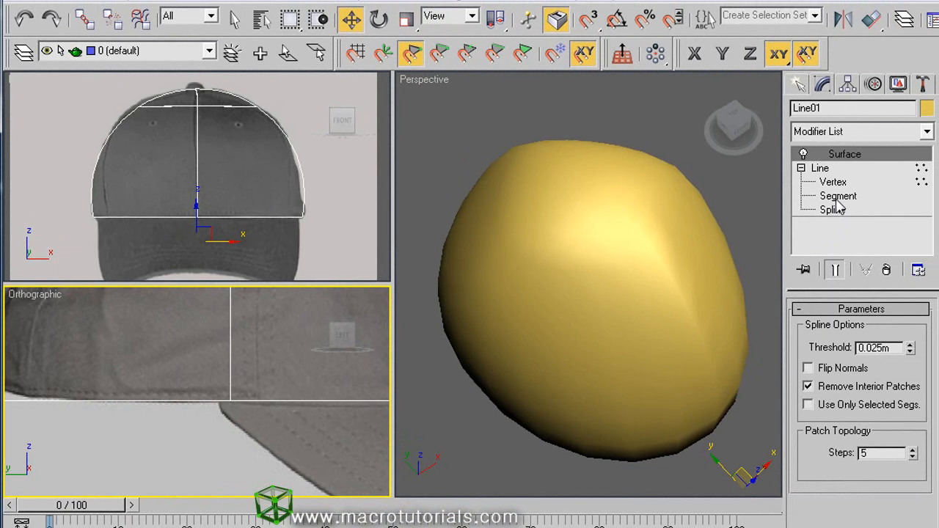
pyautogui.click(838, 197)
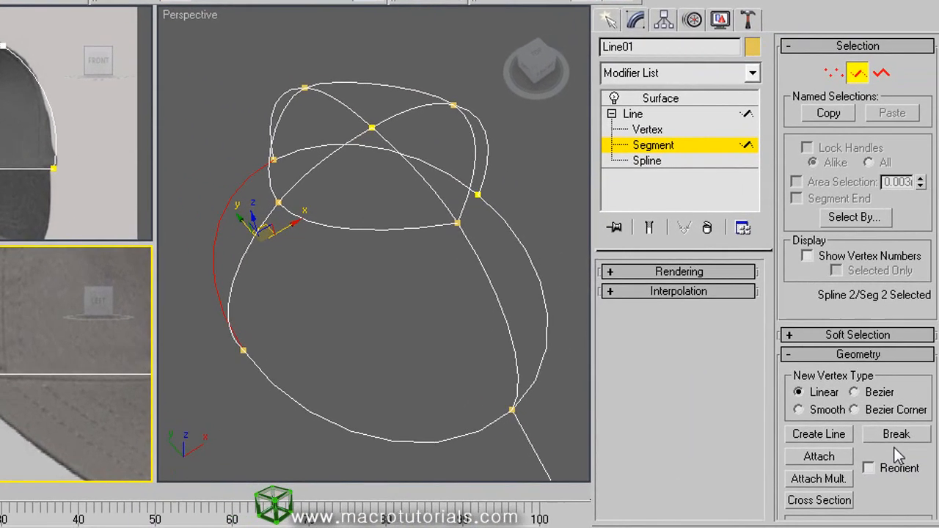
# Break the cap's lower ring open at the selected segment.
pyautogui.click(895, 434)
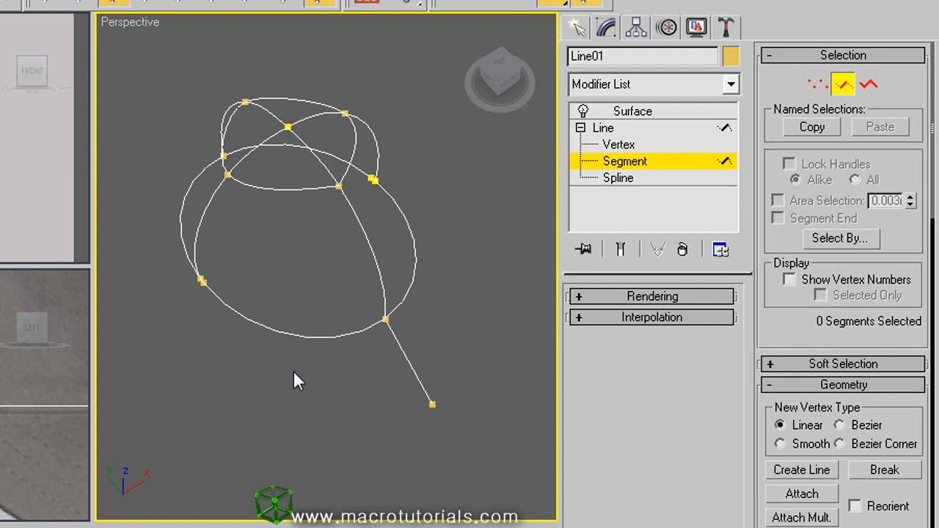
pyautogui.moveTo(226, 317)
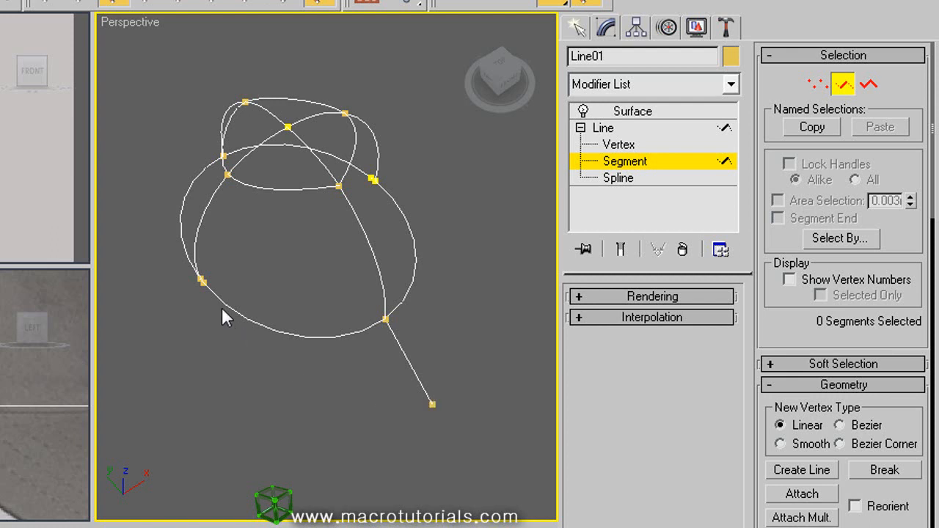
pyautogui.moveTo(288, 410)
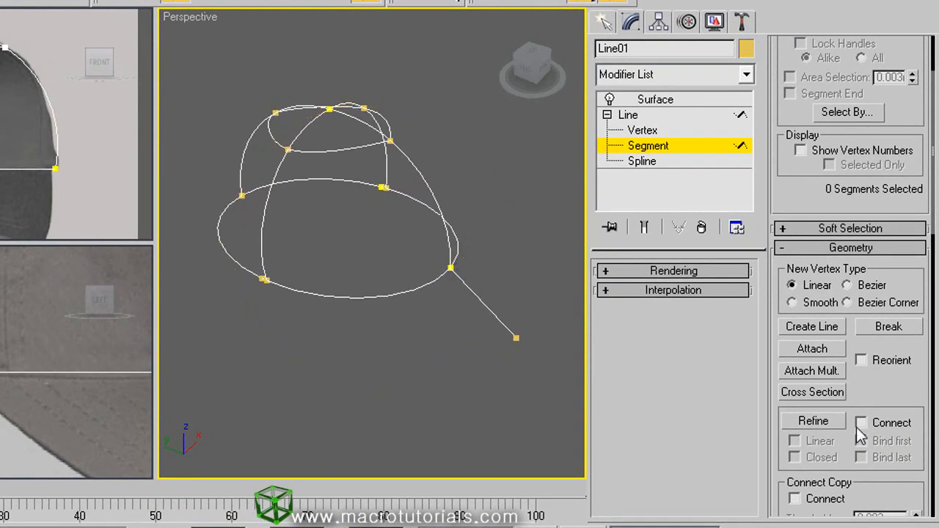
# With Connect and Refine, add points linking the lower ring to the brim tip to outline the visor.
pyautogui.click(860, 423)
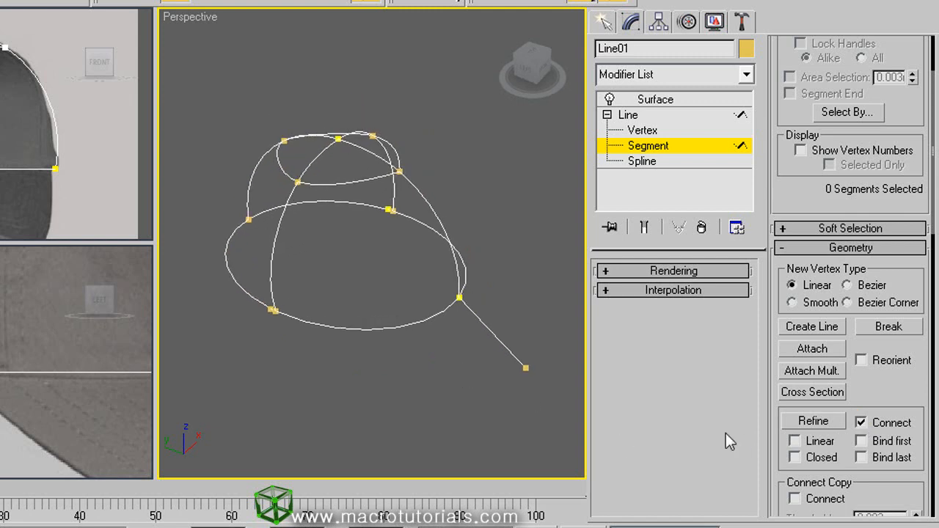
pyautogui.click(813, 419)
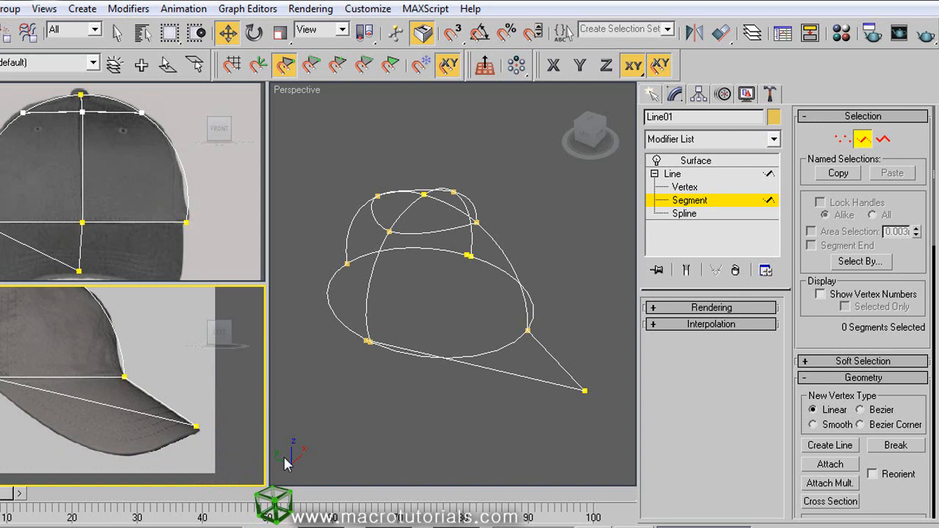
pyautogui.click(684, 186)
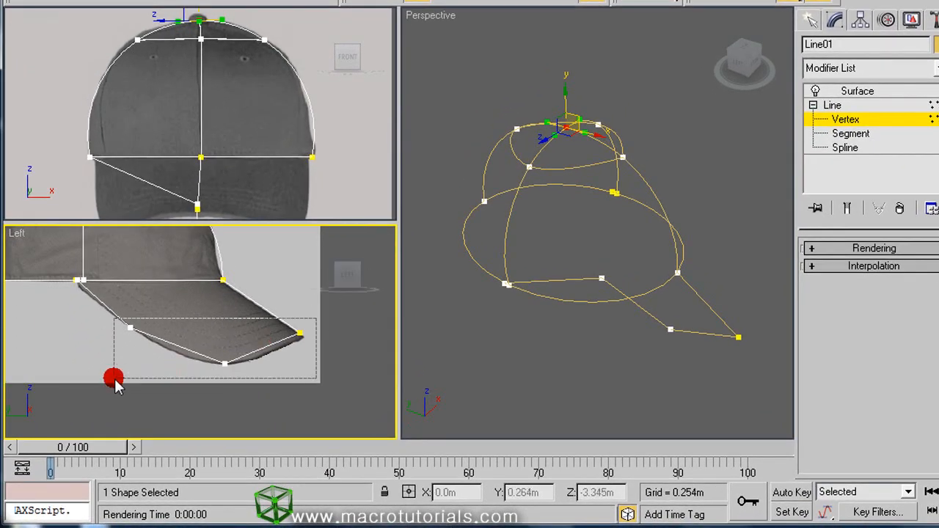
# Select the brim-crown vertex and drag its Bezier handles so the brim edge follows the reference curve.
pyautogui.rightClick(114, 376)
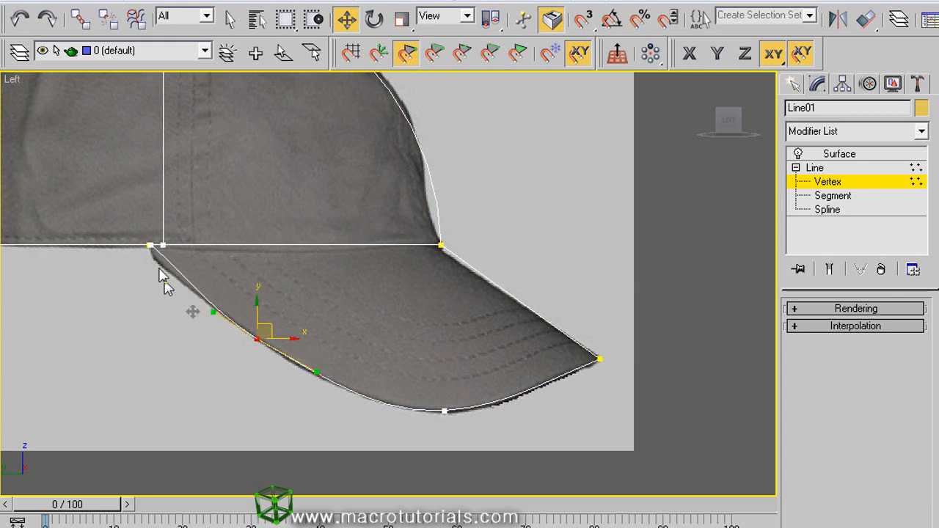
pyautogui.click(688, 53)
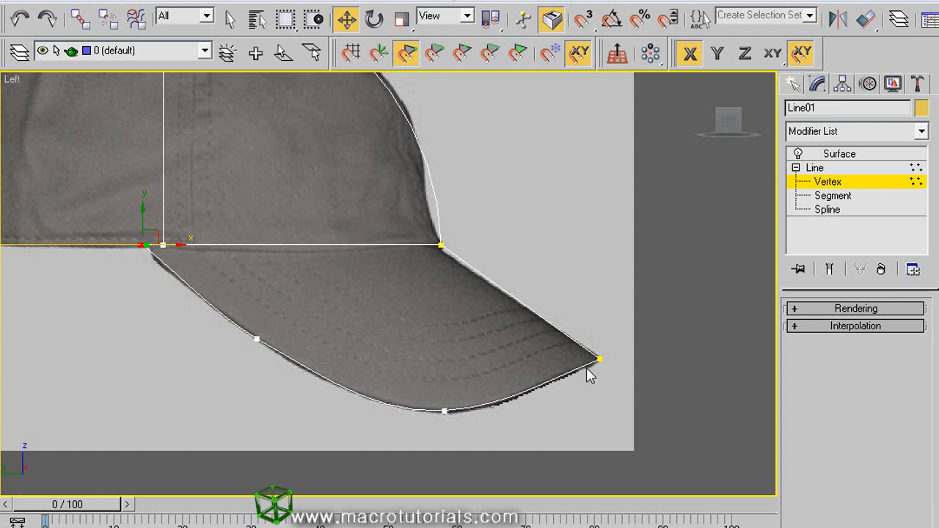
pyautogui.moveTo(520, 317)
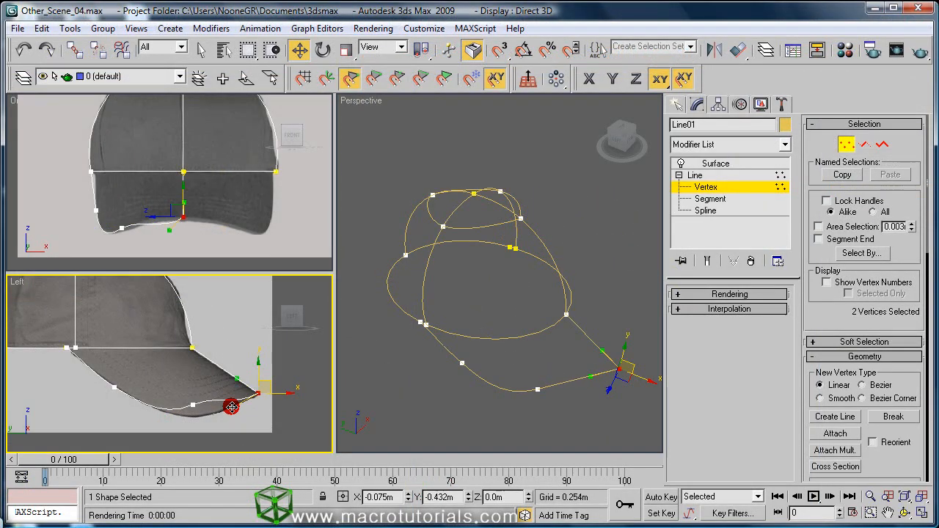
pyautogui.moveTo(231, 408); pyautogui.dragTo(221, 398)
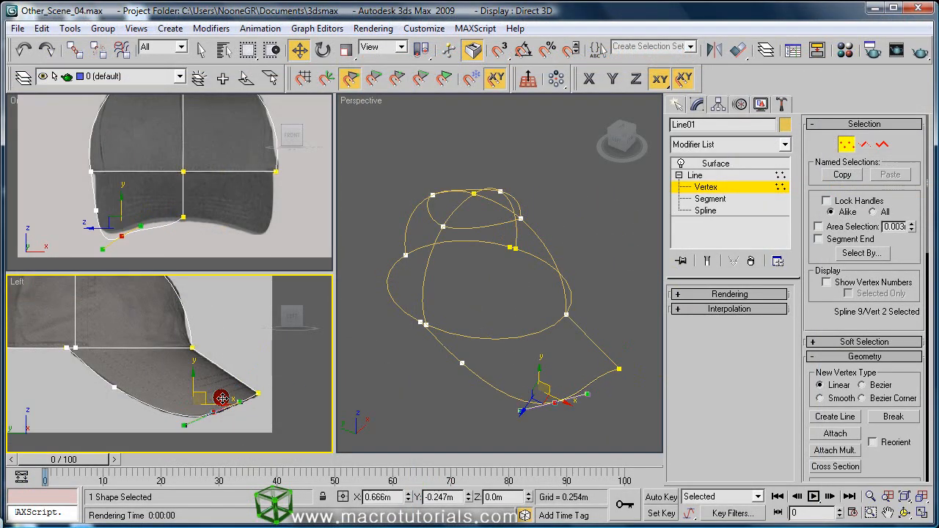
pyautogui.moveTo(220, 398); pyautogui.dragTo(248, 395)
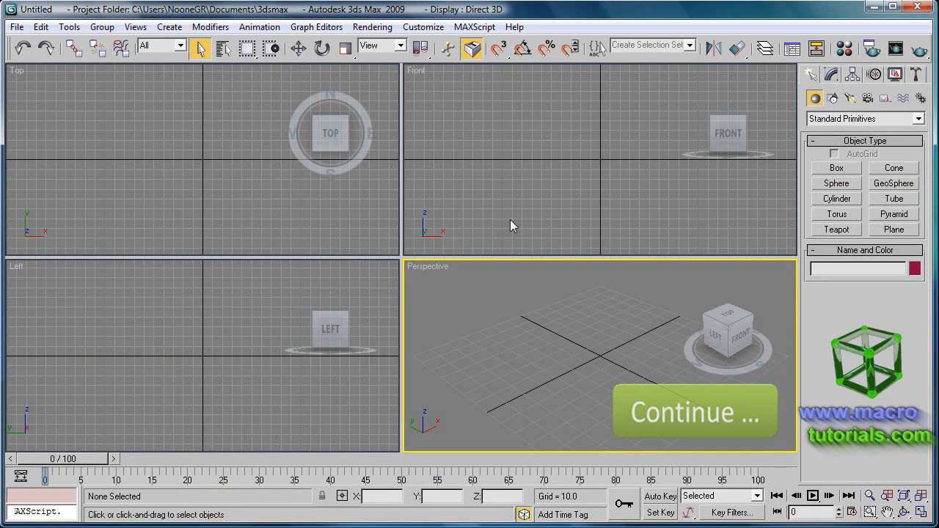
pyautogui.moveTo(697, 217)
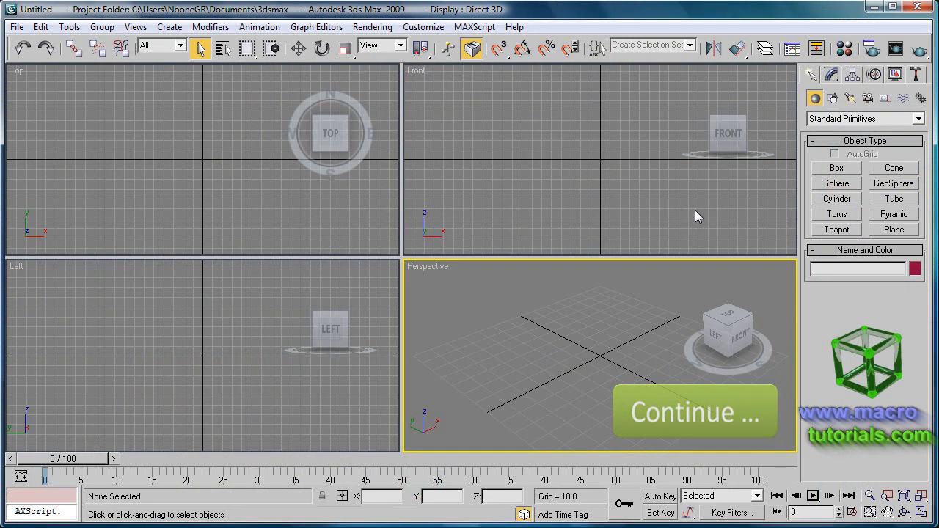